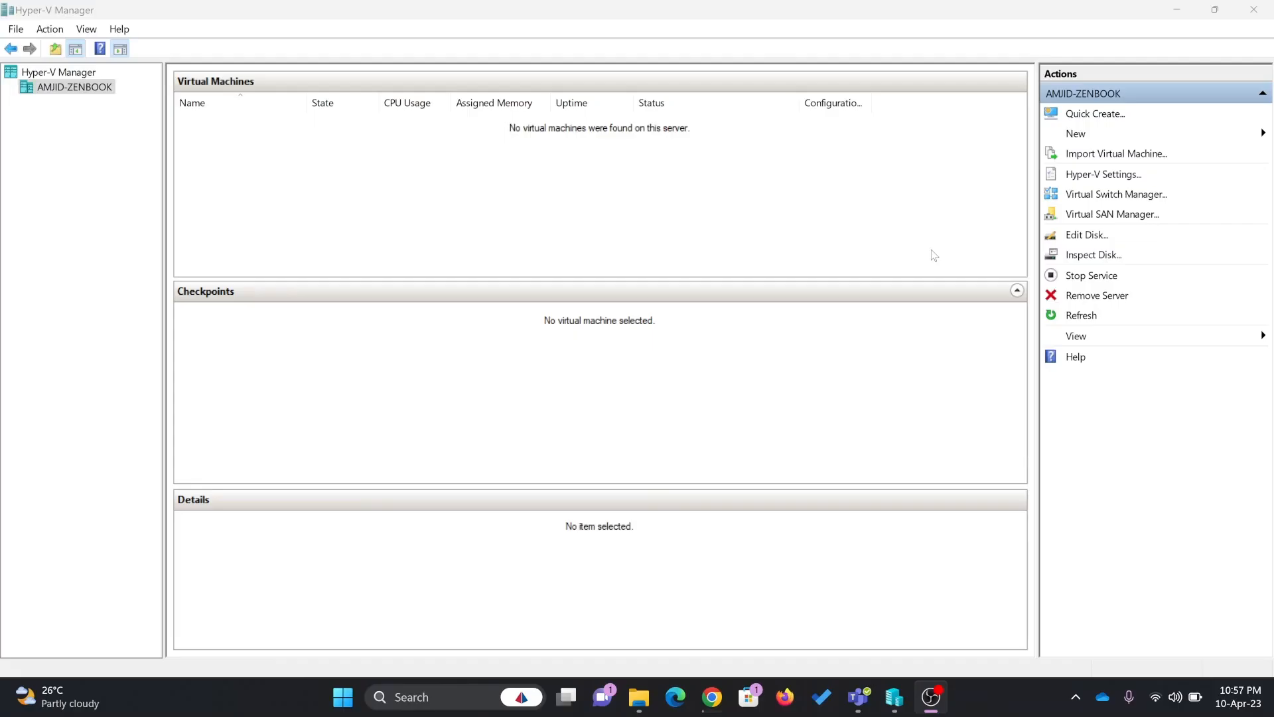
pyautogui.moveTo(137, 151)
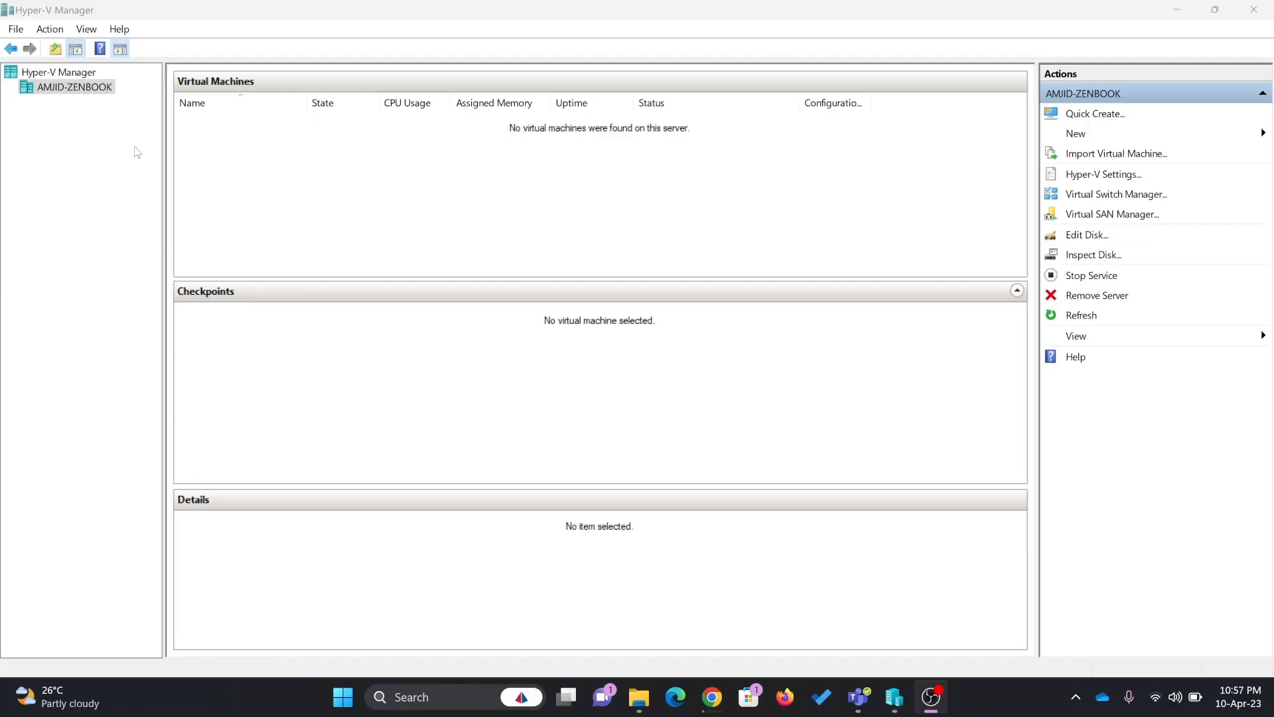
pyautogui.moveTo(45, 14)
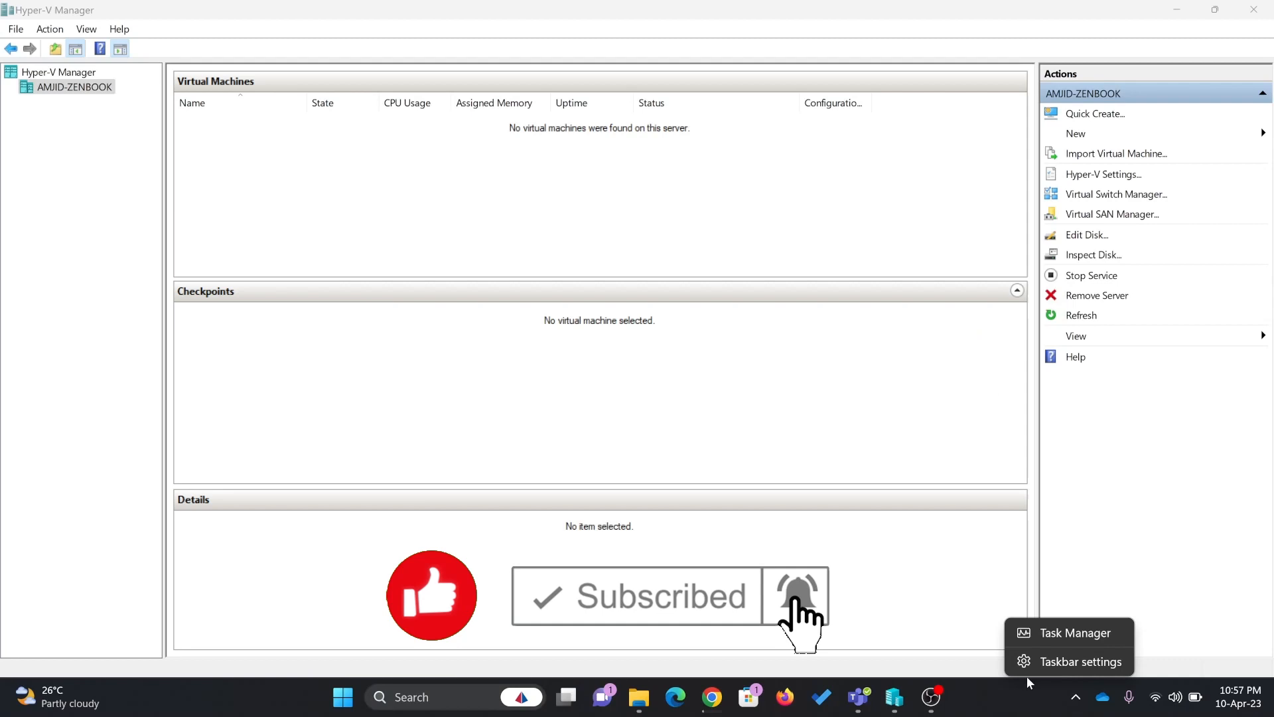
# - Show Task Manager's CPU performance details confirming Virtualization: Enabled
pyautogui.click(1073, 632)
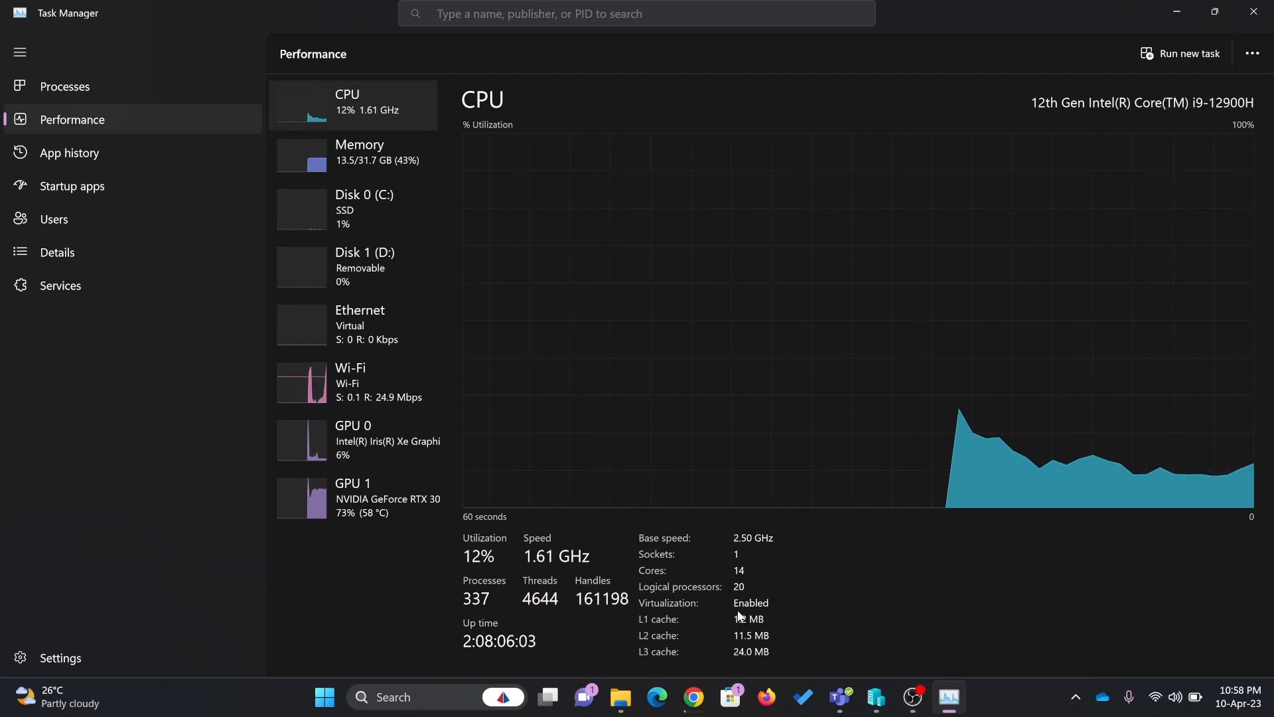
pyautogui.moveTo(709, 613)
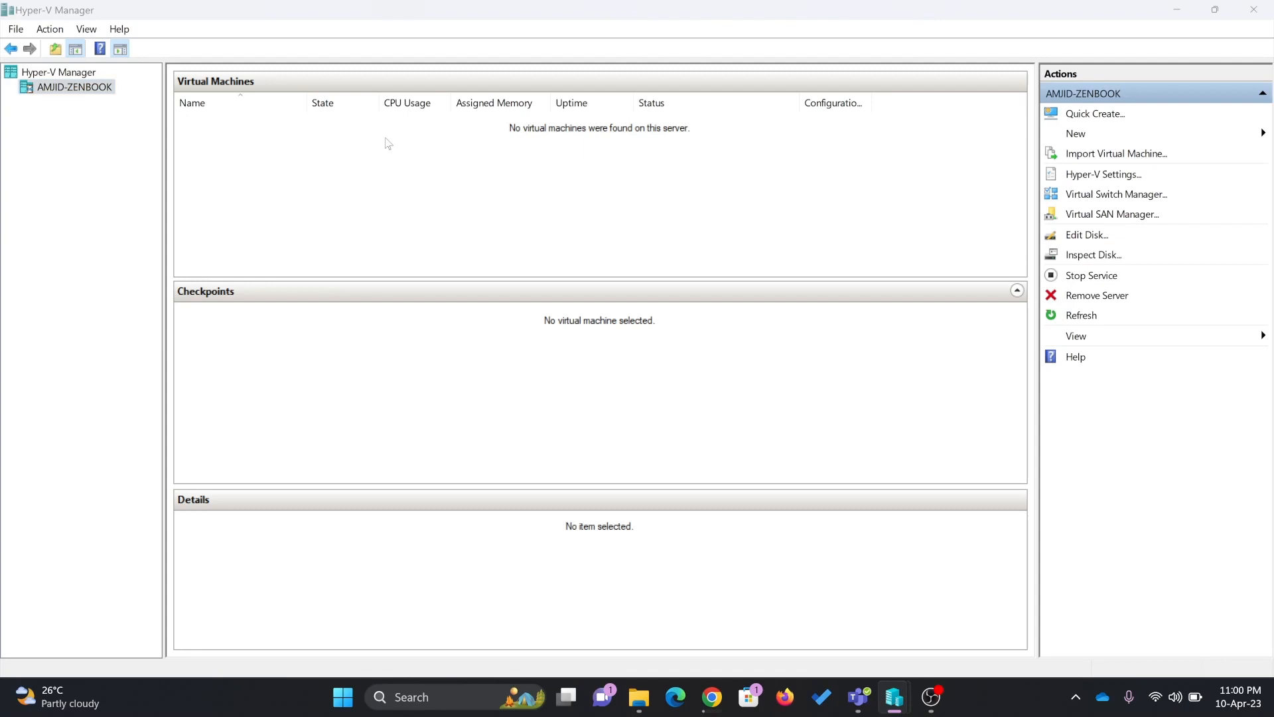
# - Launch the New Virtual Machine Wizard from the Actions pane
pyautogui.click(1075, 133)
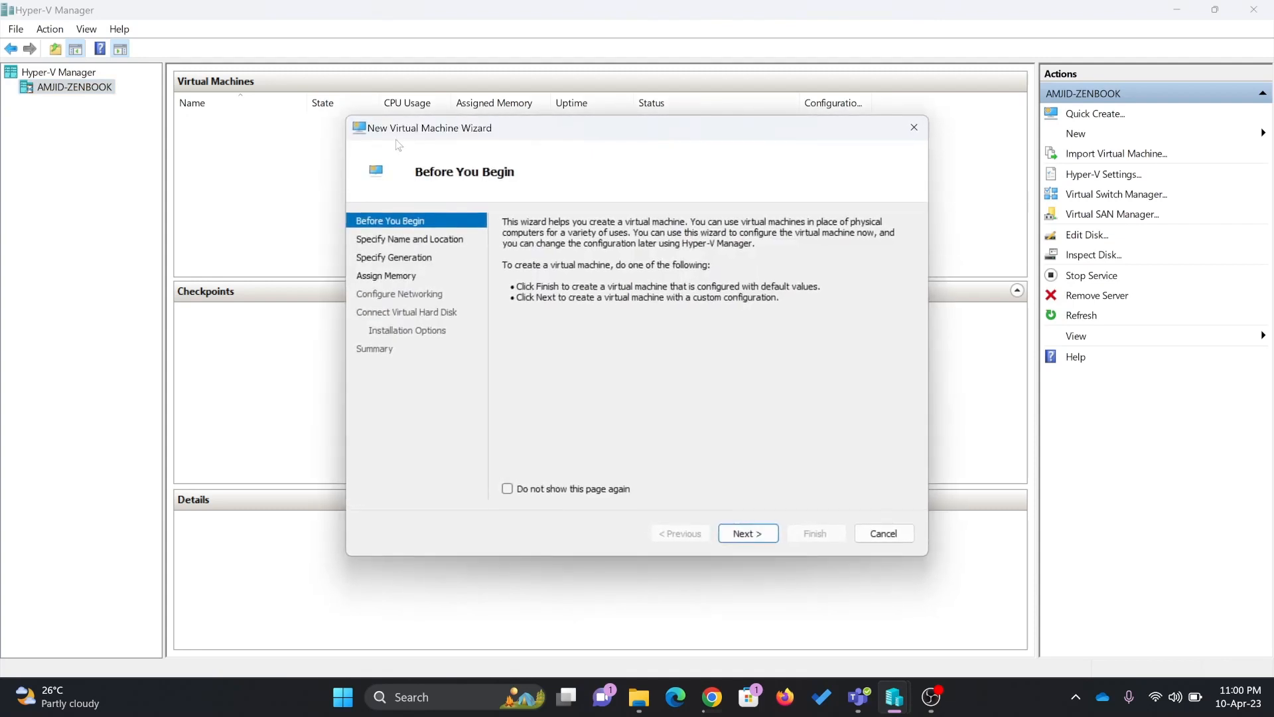
pyautogui.moveTo(410, 154)
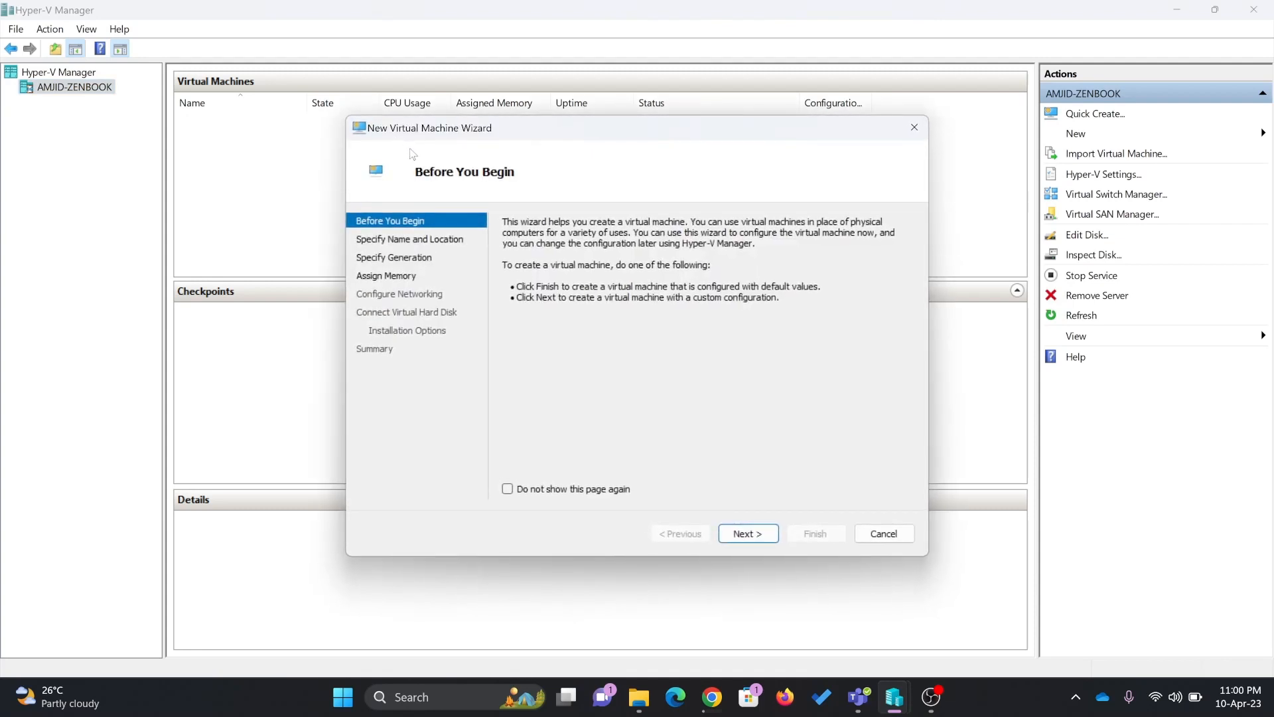
pyautogui.moveTo(453, 198)
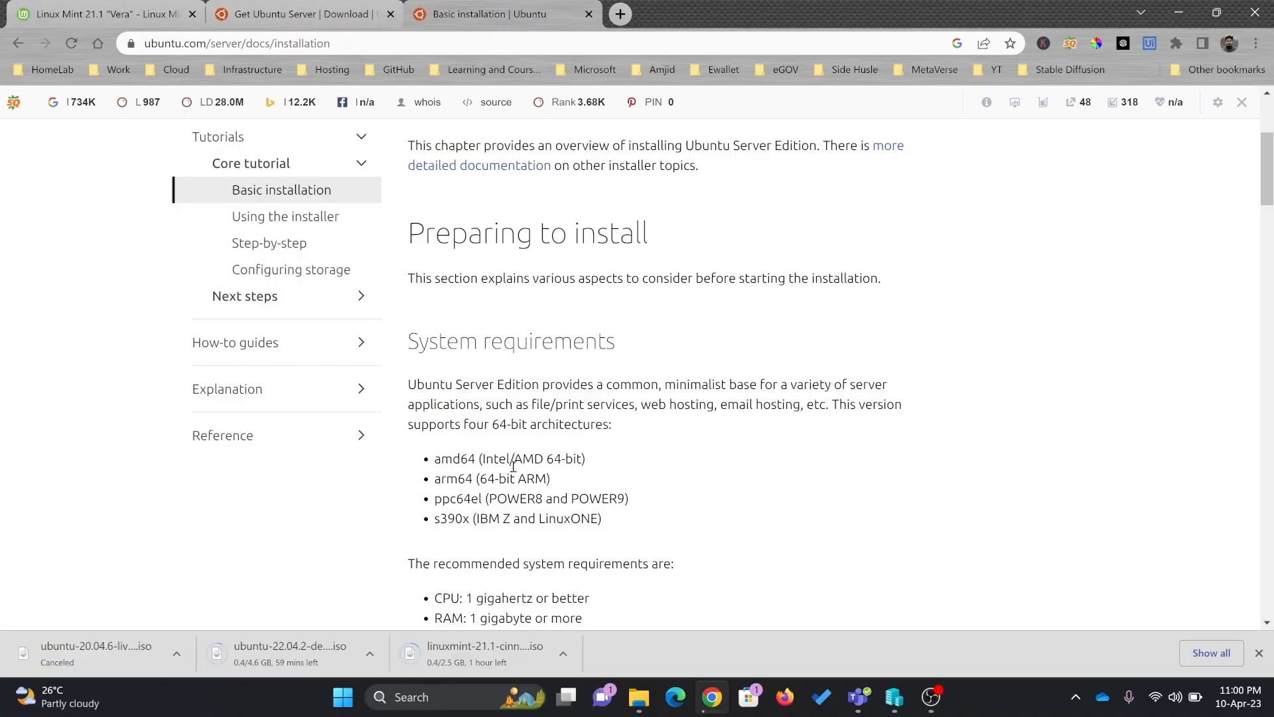
# - Scroll the Ubuntu Server basic installation guide to its System requirements section
pyautogui.scroll(-3)
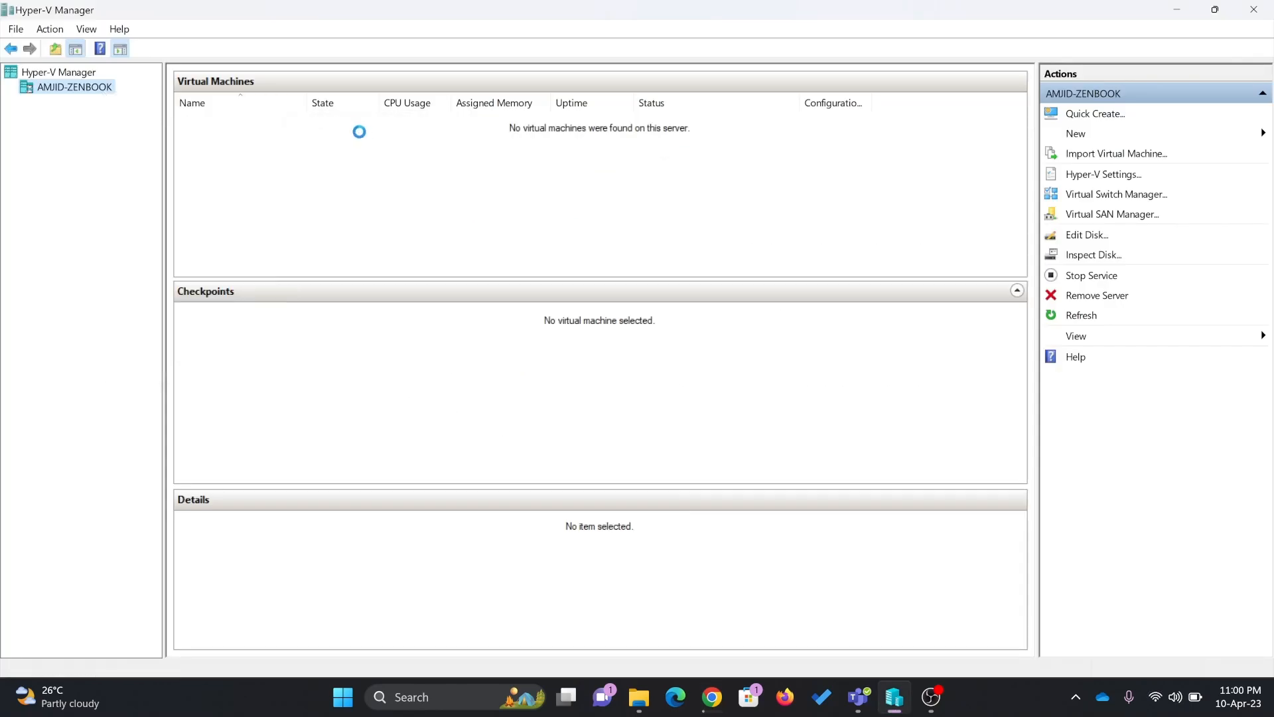
# - Name the VM 'Ubuntu Server 20.04' and select Generation 2
pyautogui.click(1075, 133)
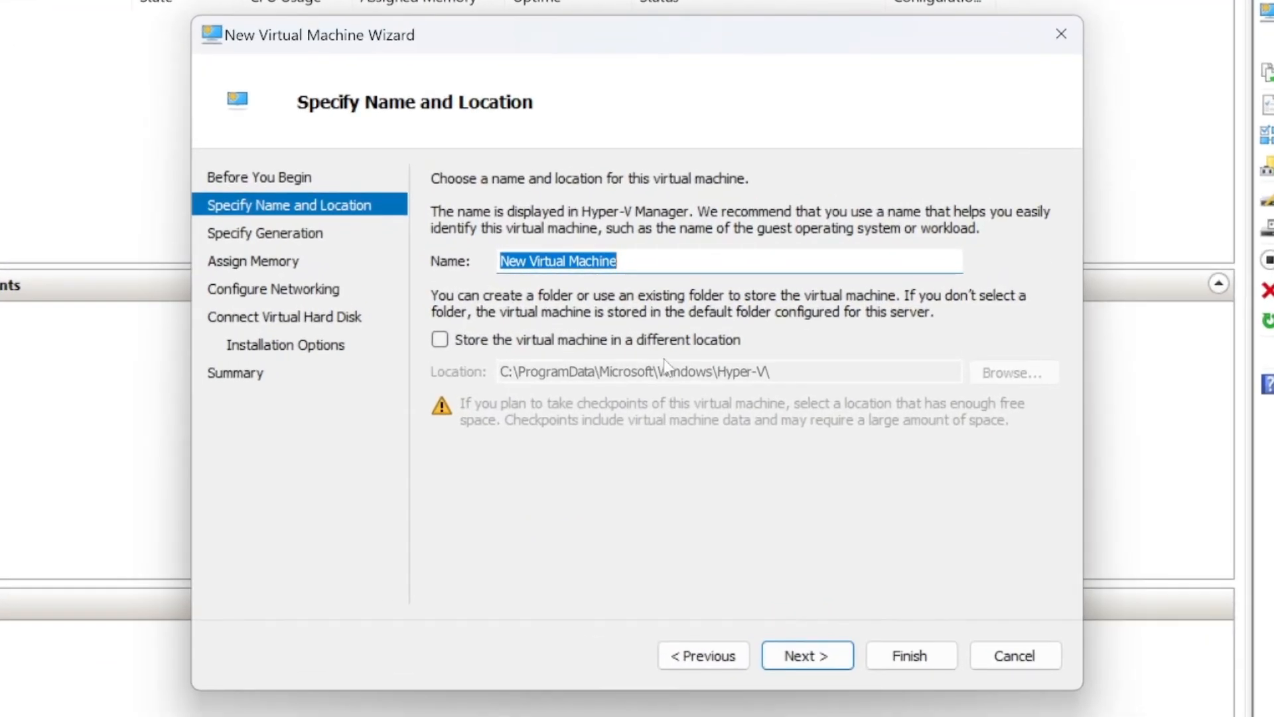
pyautogui.write('Ubuntu Server')
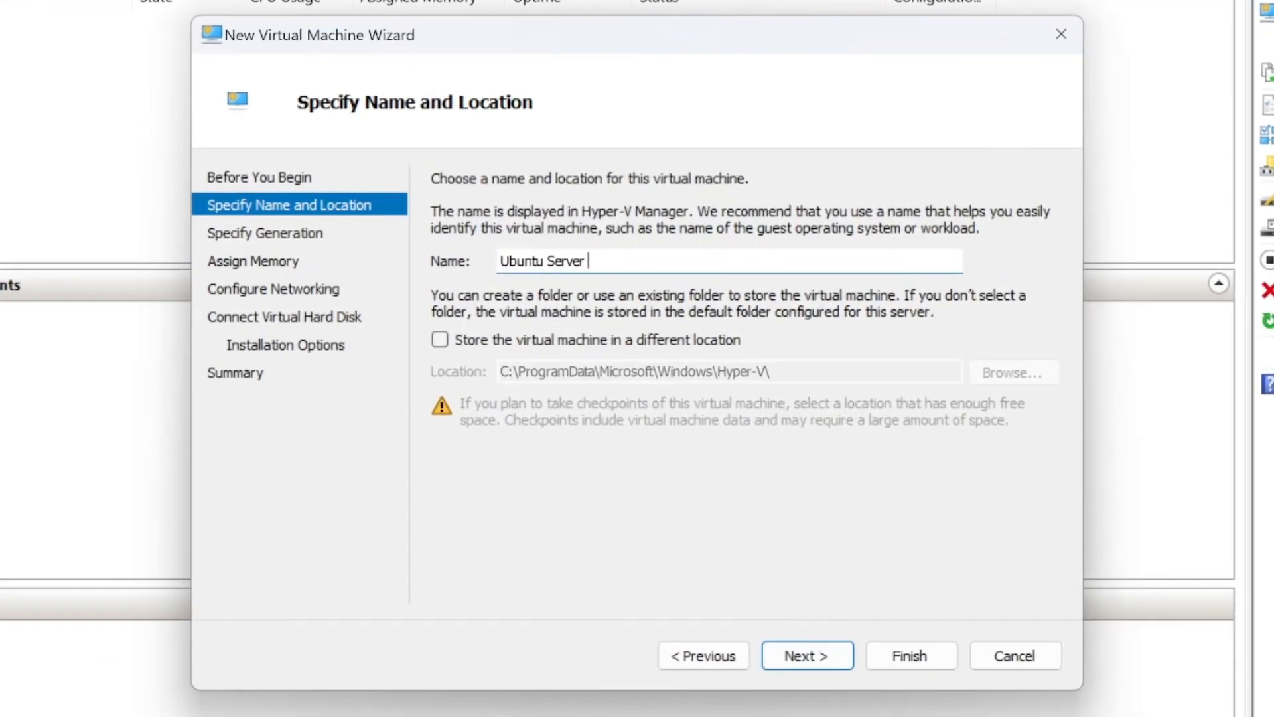
pyautogui.write('20.04')
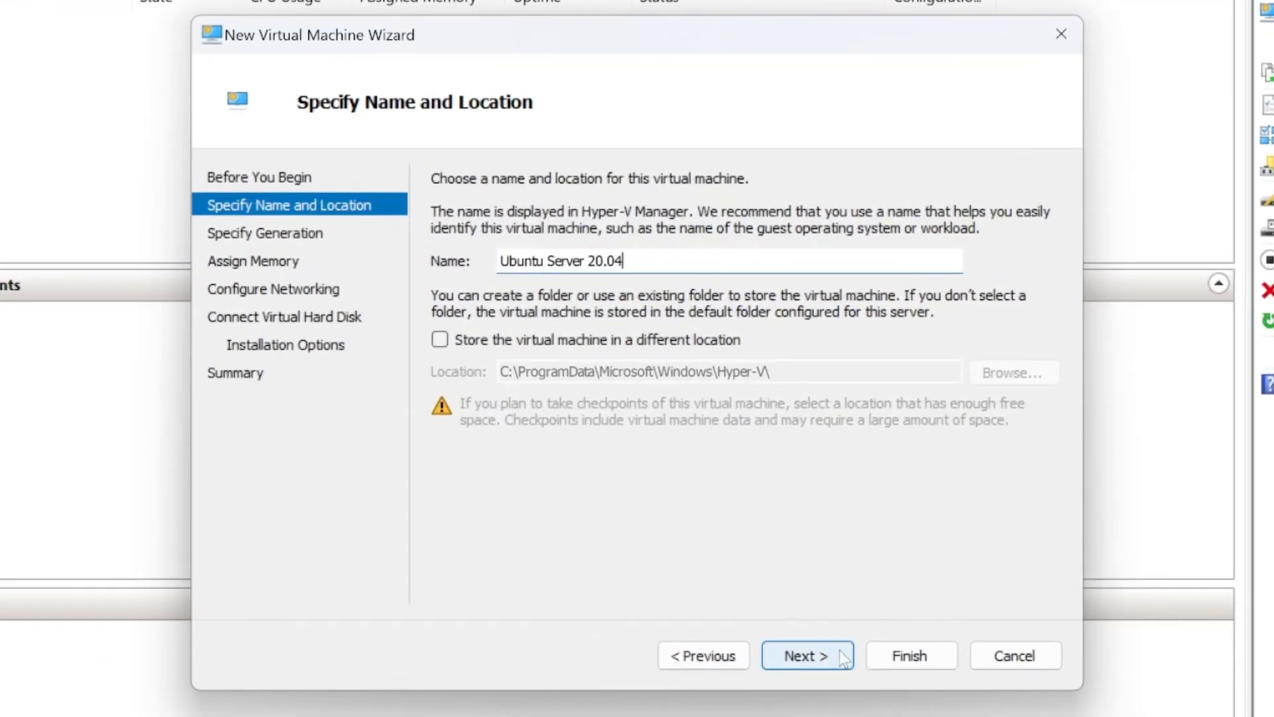
pyautogui.click(807, 654)
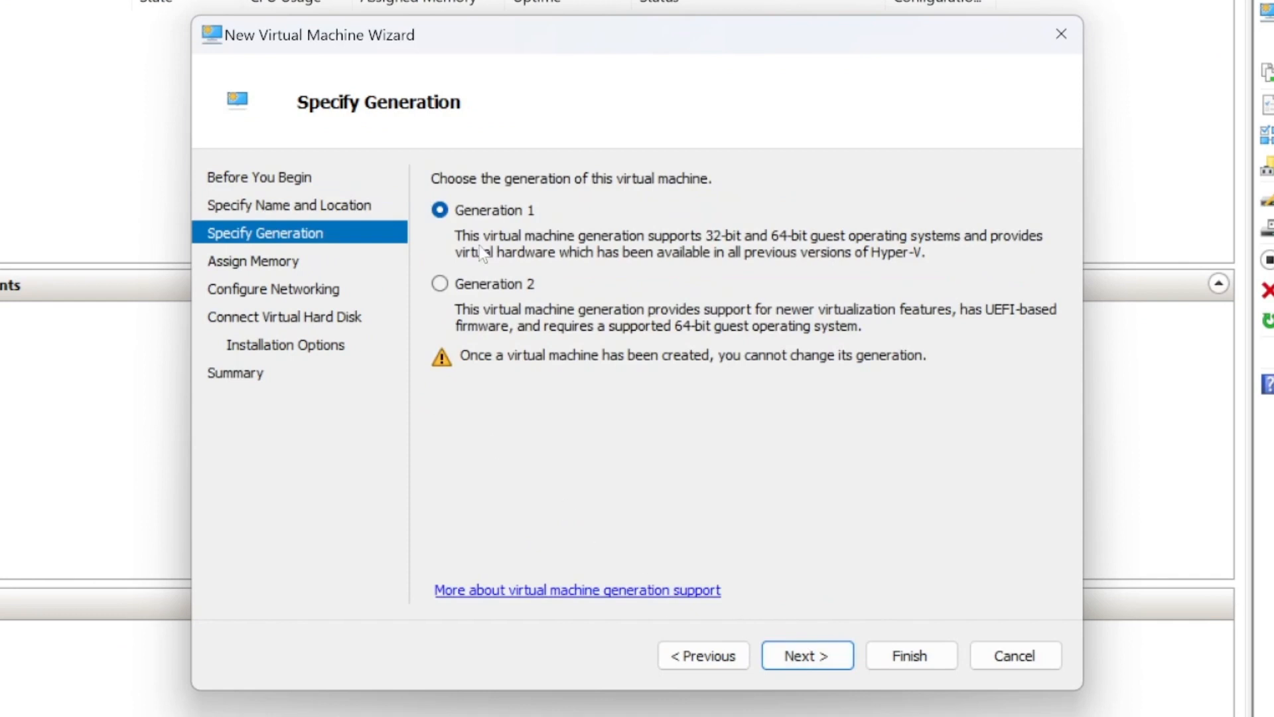
pyautogui.moveTo(504, 244)
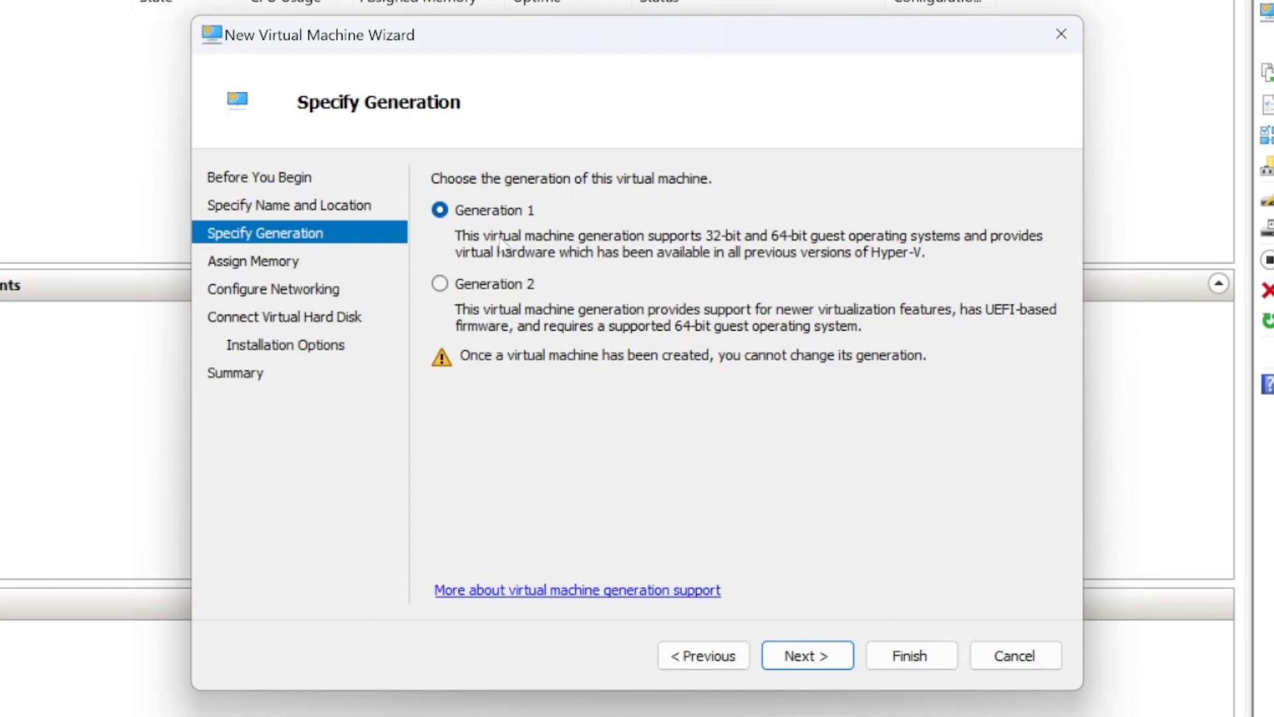
pyautogui.moveTo(786, 266)
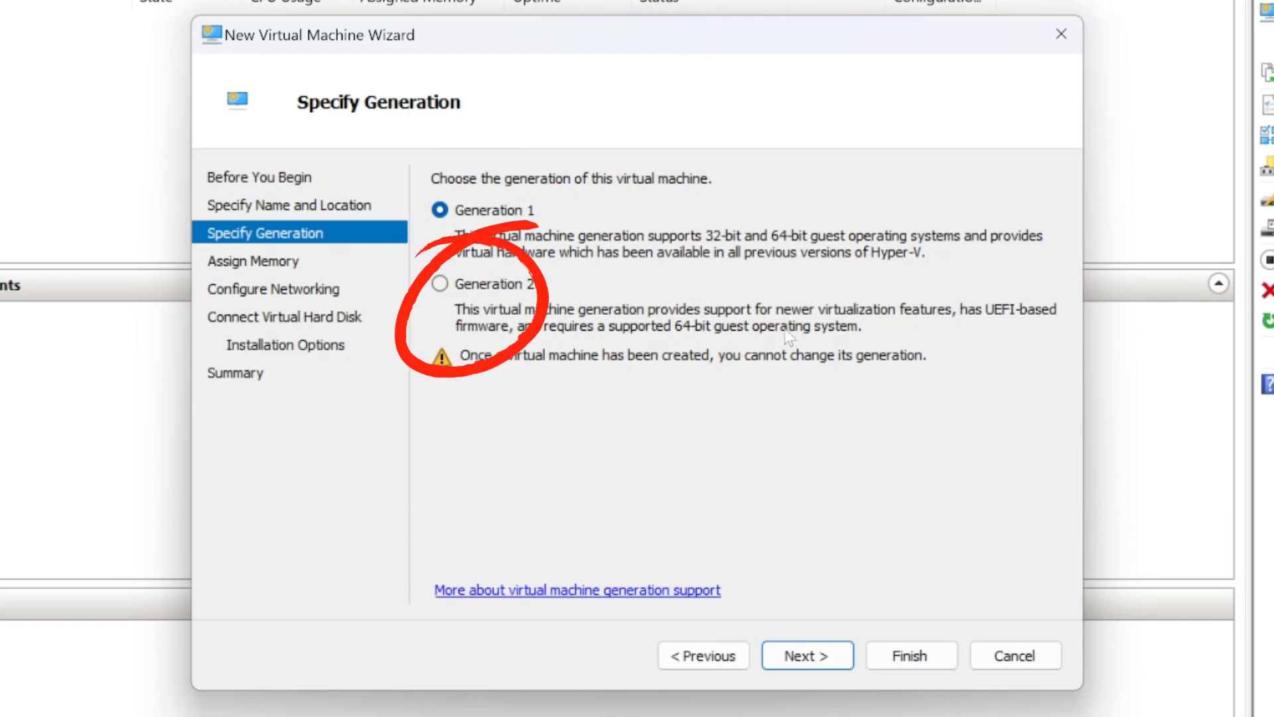
pyautogui.click(440, 284)
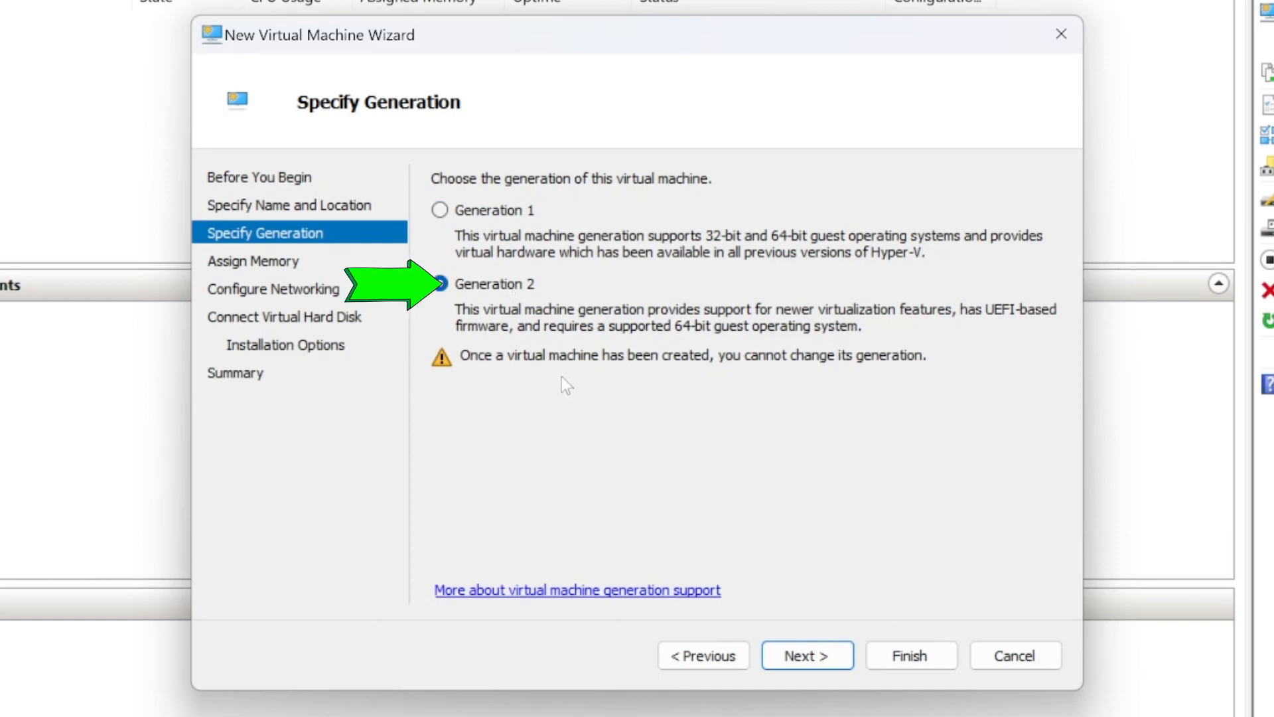
pyautogui.click(439, 284)
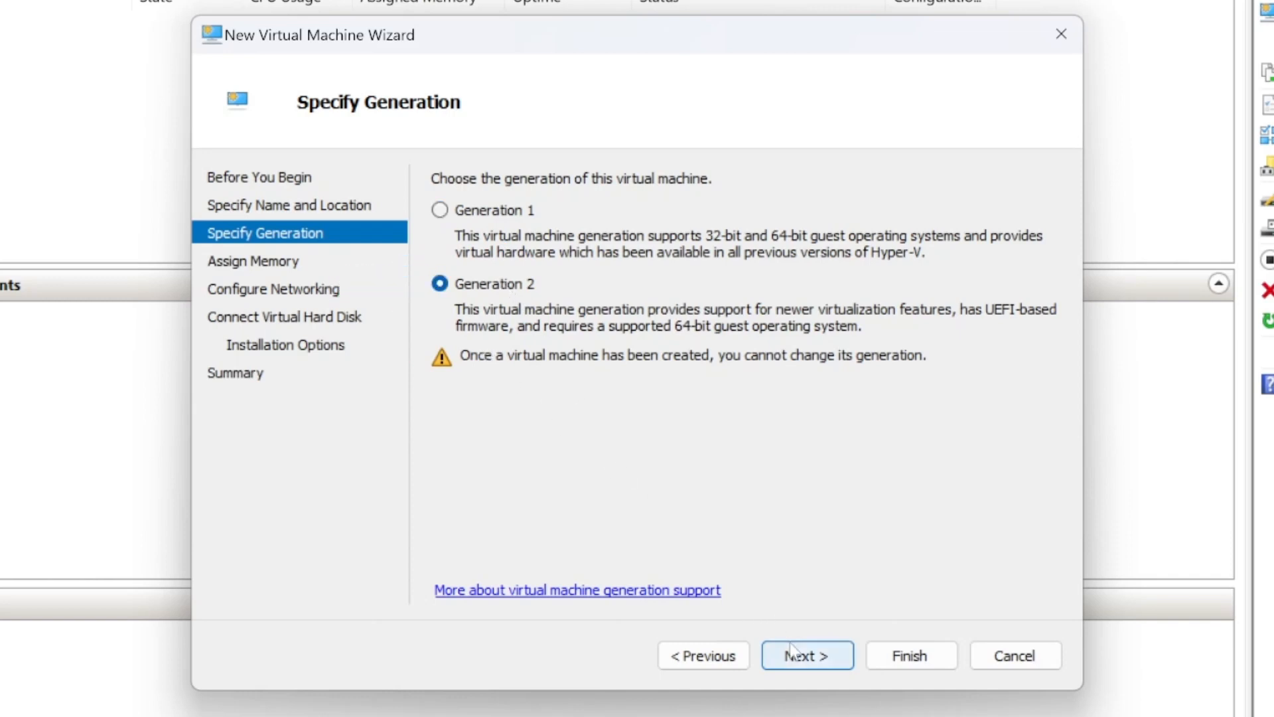
# - Keep 4096 MB dynamic memory, connect to Default Switch, and create a 127 GB virtual disk
pyautogui.click(805, 654)
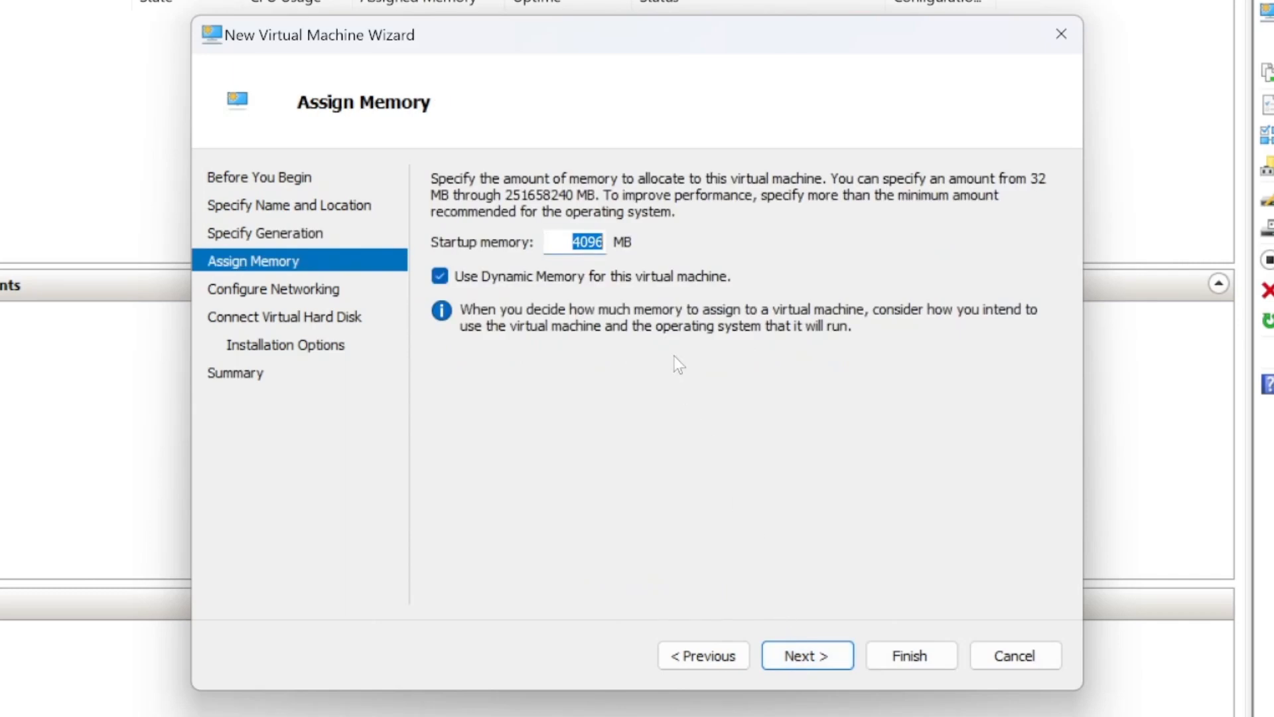
pyautogui.moveTo(586, 264)
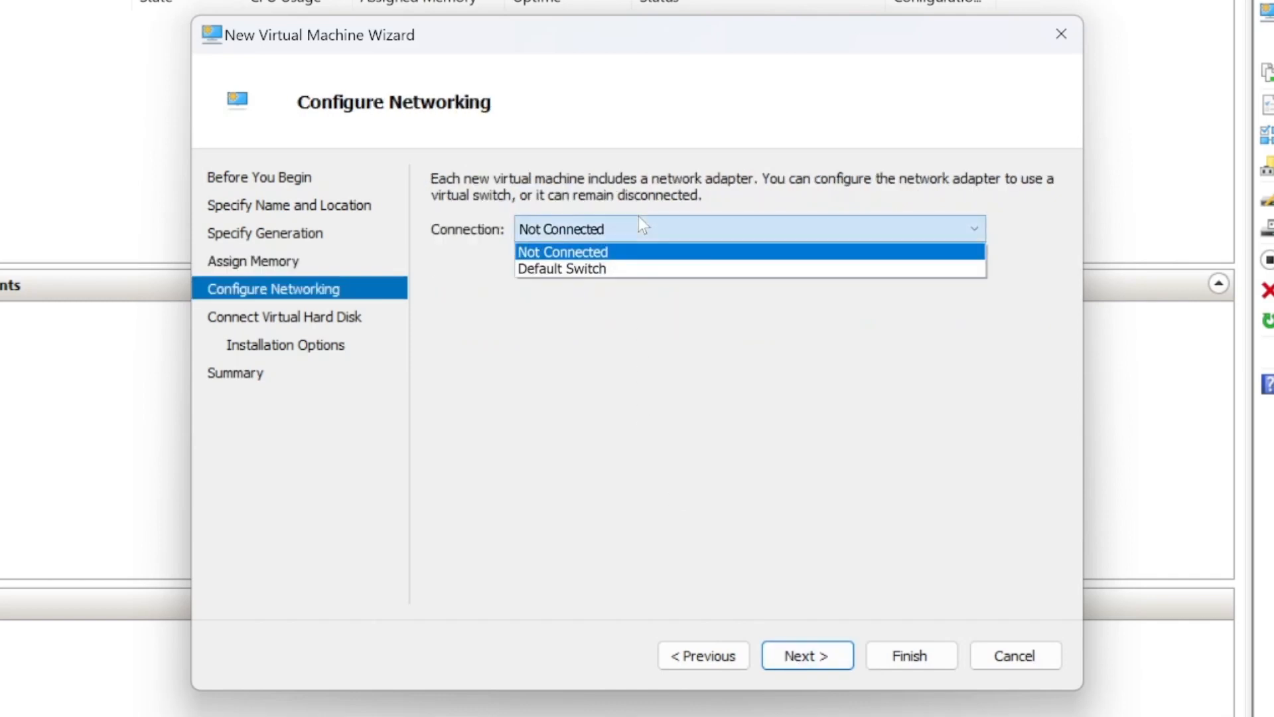
pyautogui.click(562, 268)
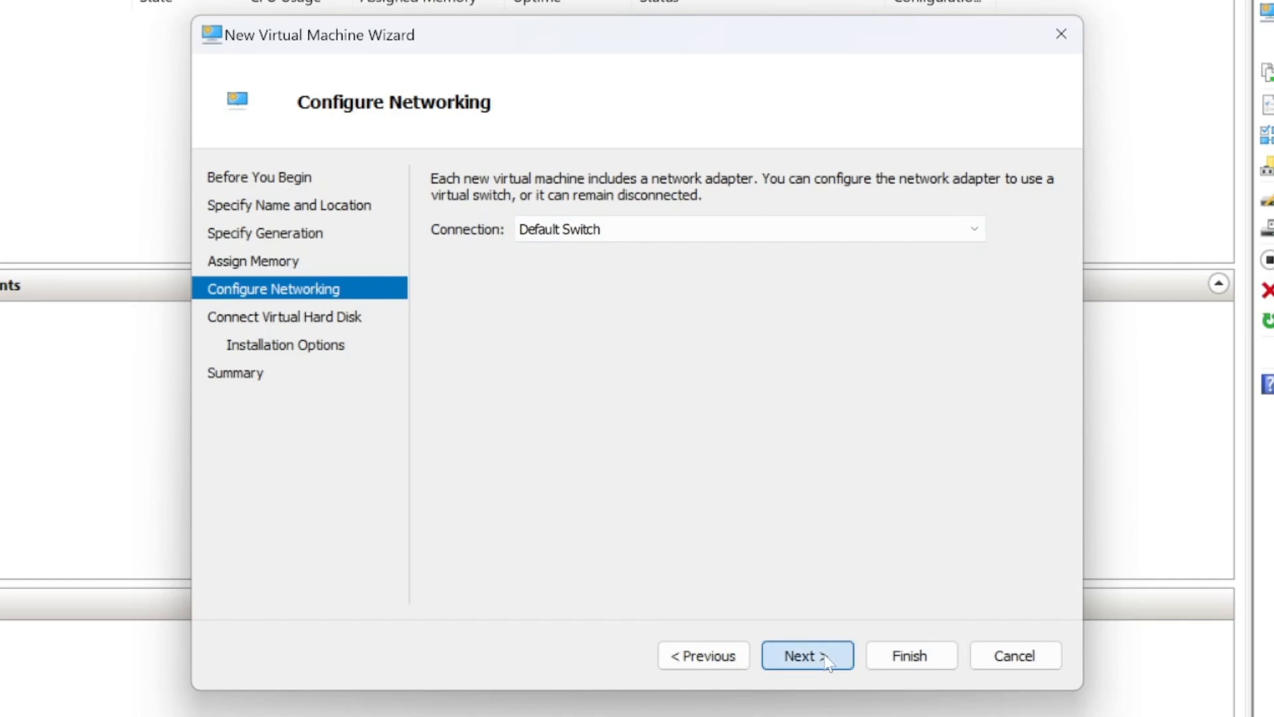
pyautogui.click(807, 656)
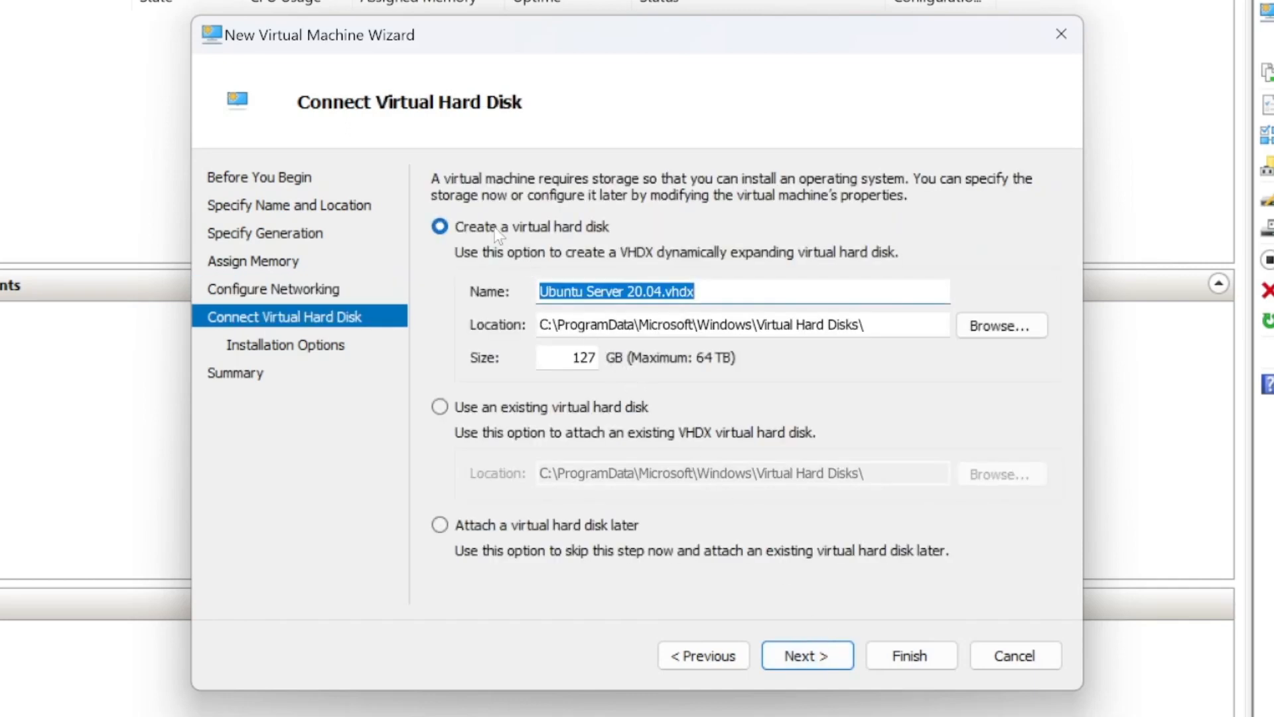
pyautogui.click(566, 357)
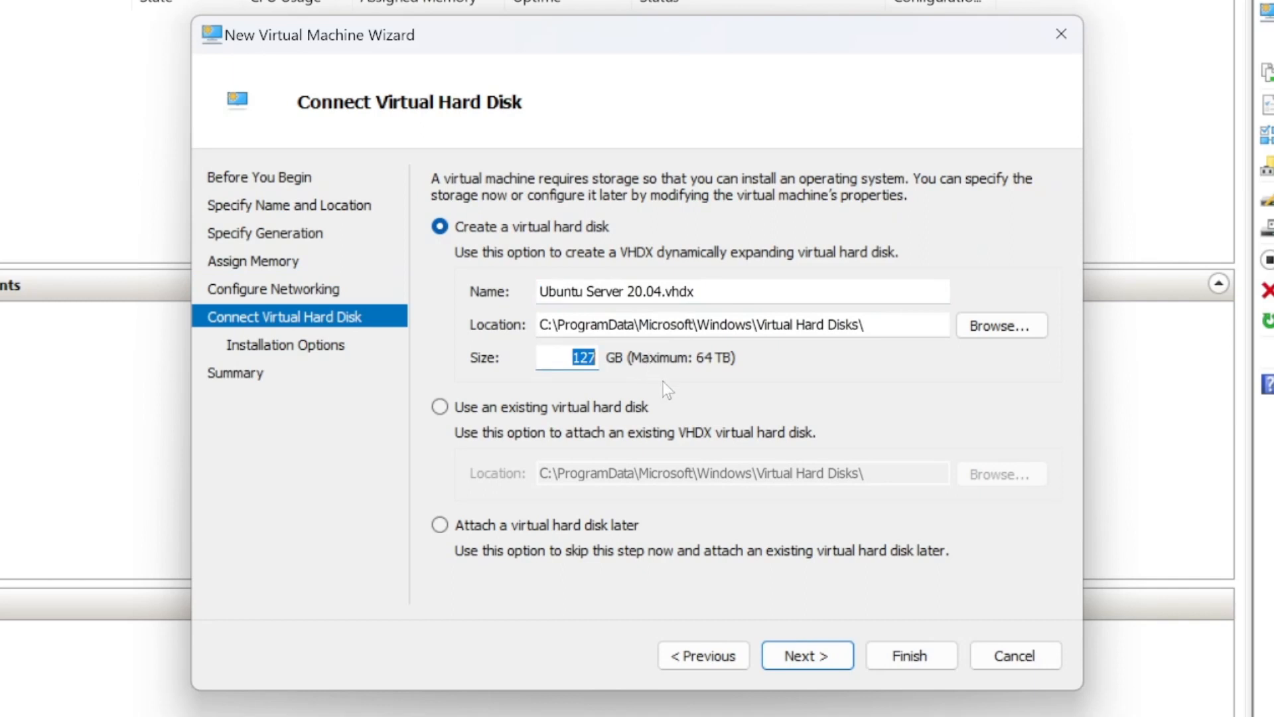
pyautogui.click(806, 655)
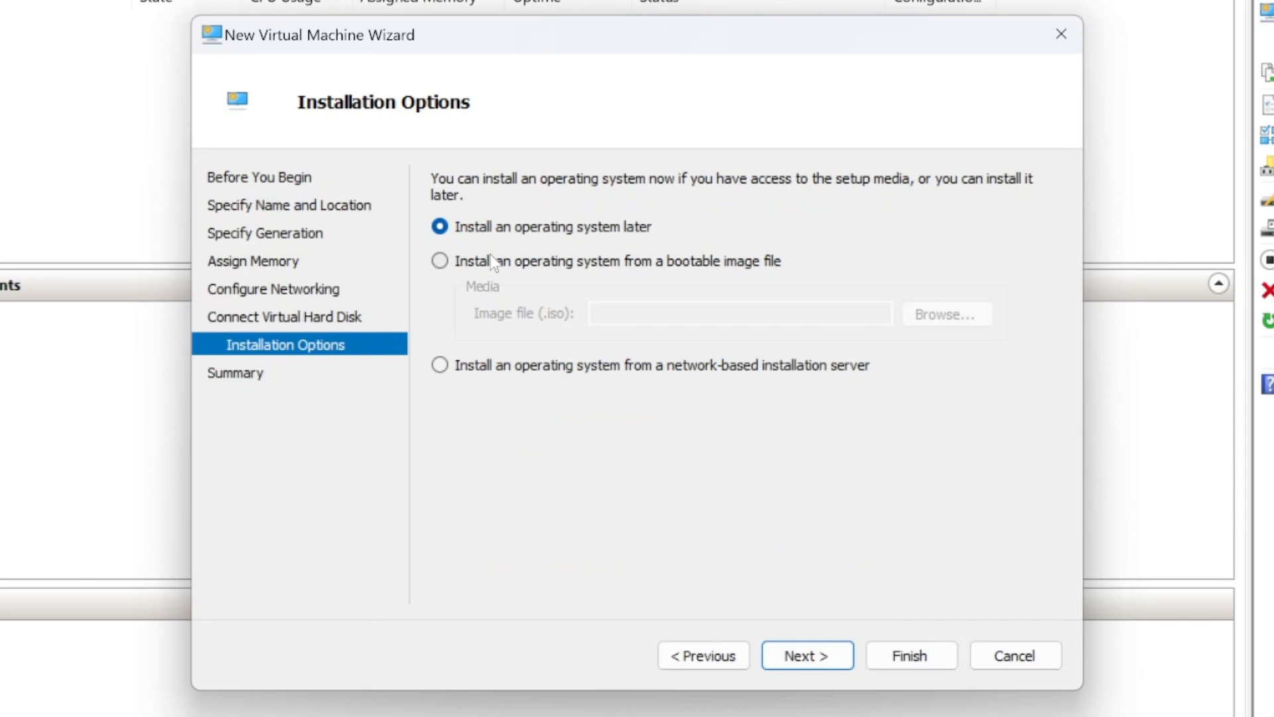
pyautogui.moveTo(493, 264)
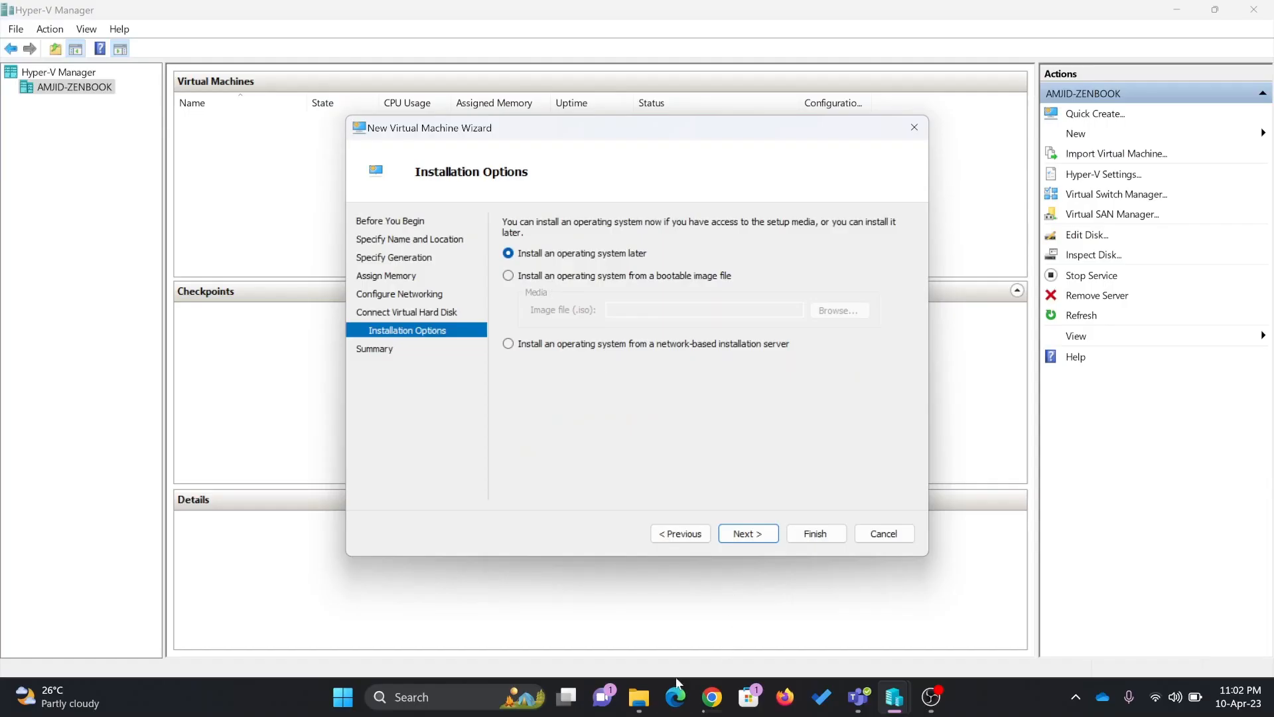
# - Install from the Ubuntu 20.04.2 server ISO and finish creating the virtual machine
pyautogui.click(508, 276)
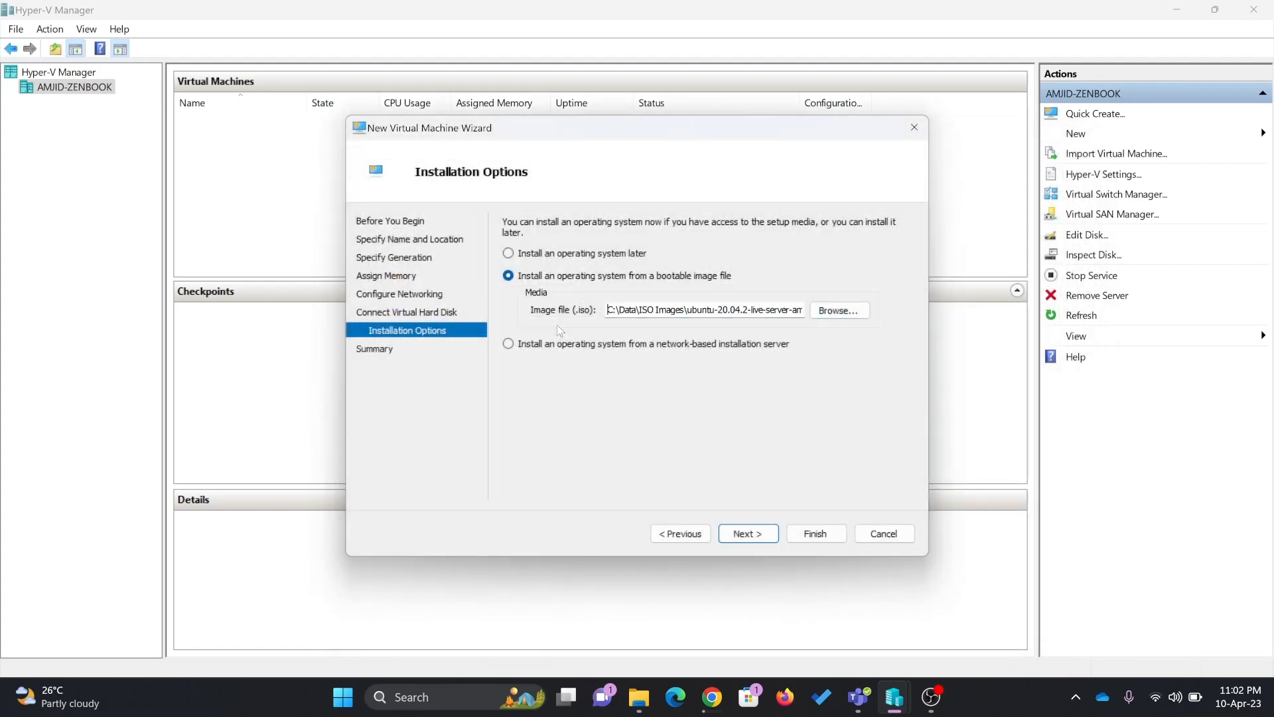
pyautogui.click(747, 534)
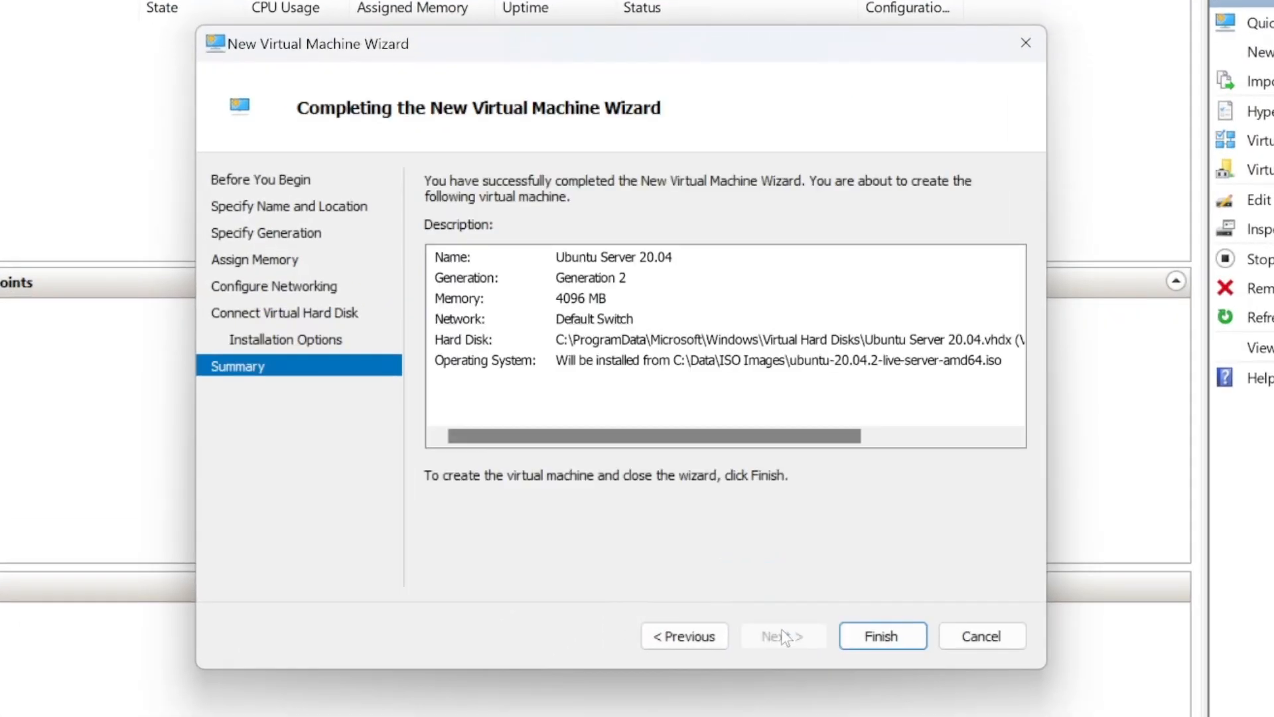
pyautogui.click(881, 635)
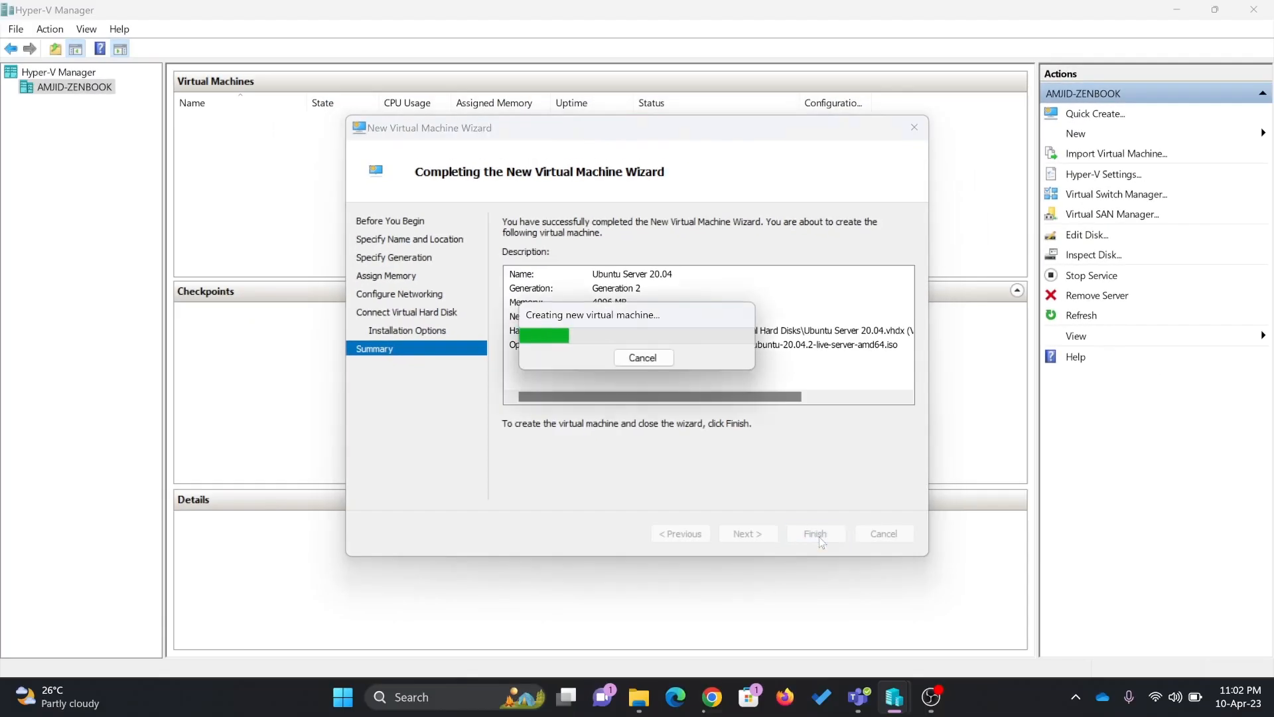
pyautogui.click(814, 533)
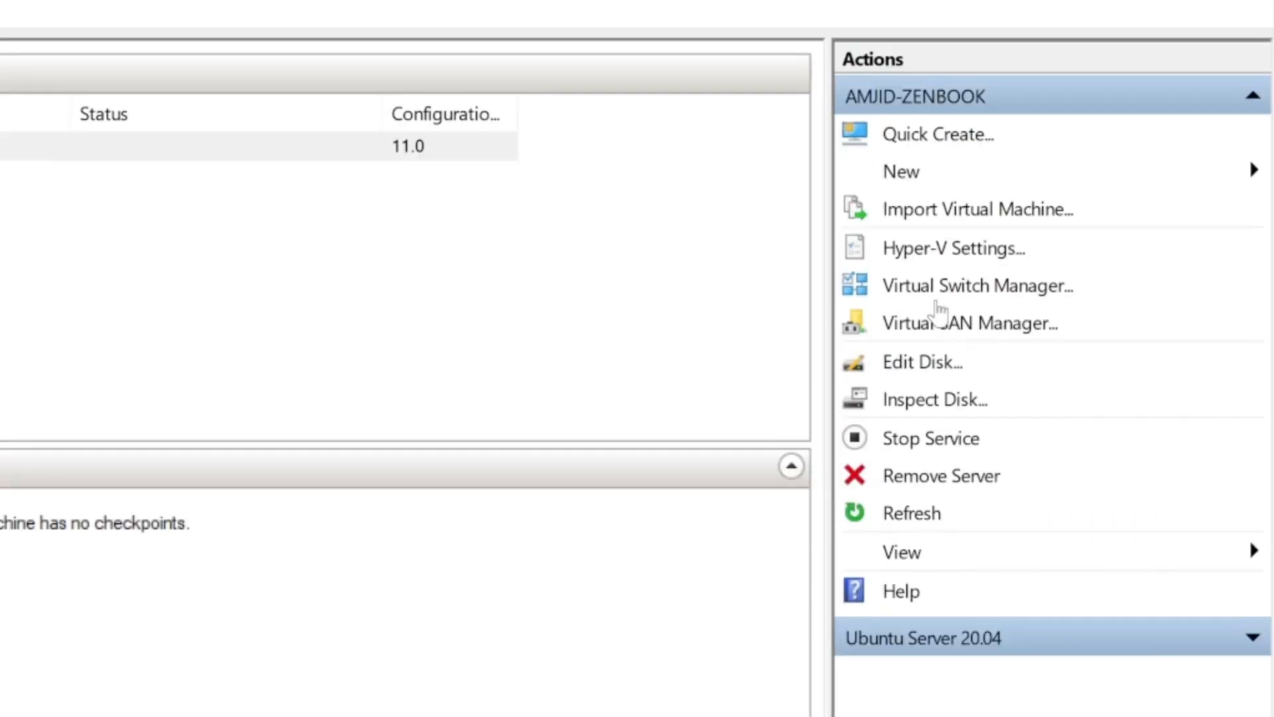
pyautogui.moveTo(938, 267)
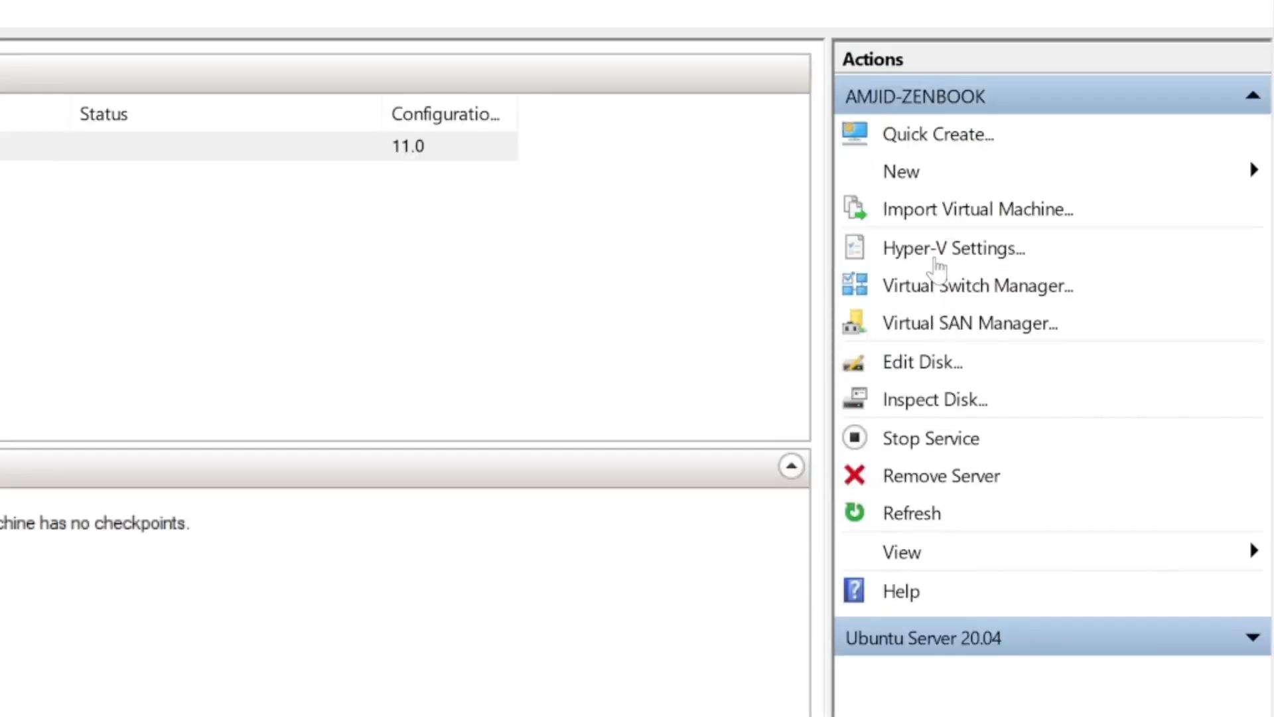
pyautogui.moveTo(948, 345)
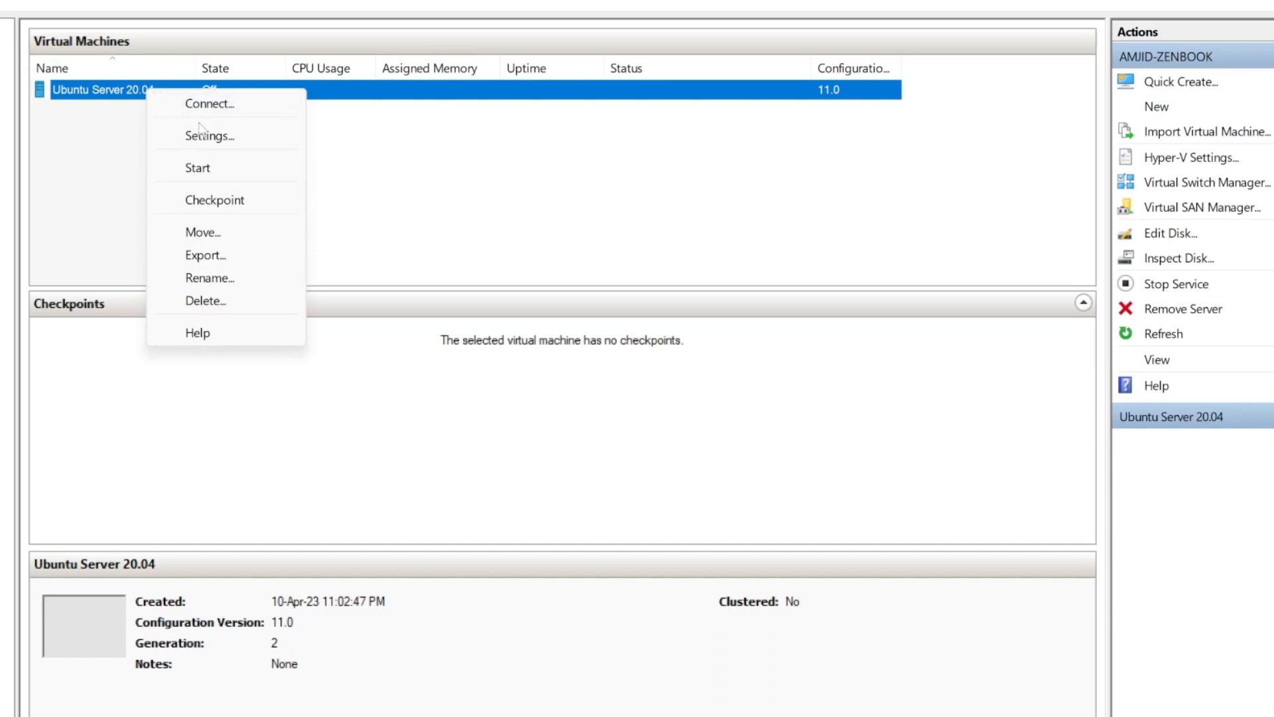
# - Set the VM's network adapter virtual switch to syncbricks-internal
pyautogui.click(210, 135)
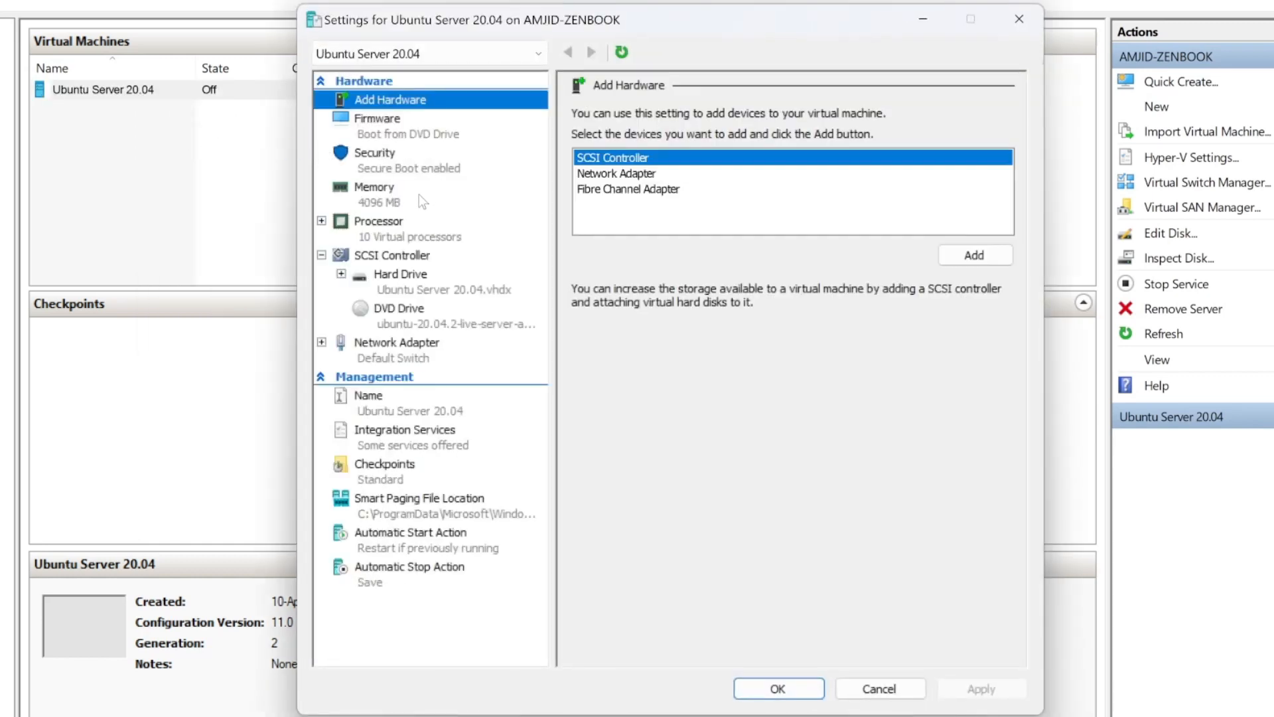
pyautogui.moveTo(577, 225)
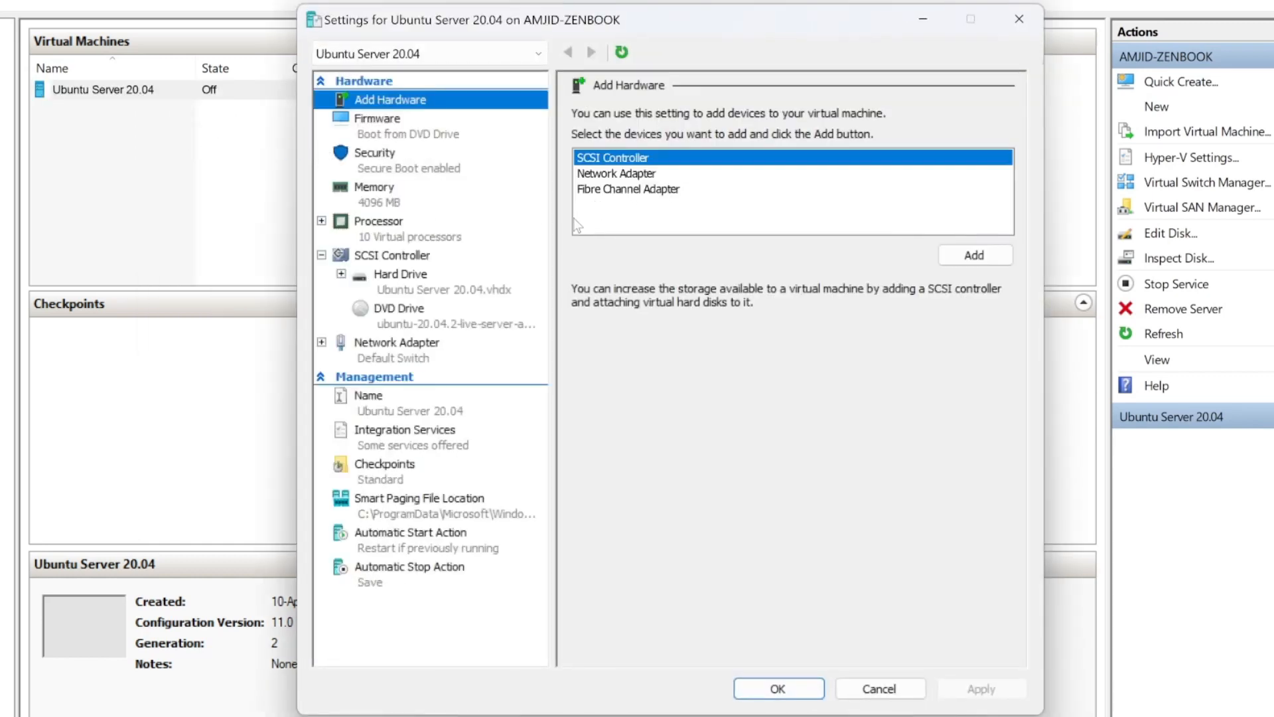
pyautogui.click(396, 342)
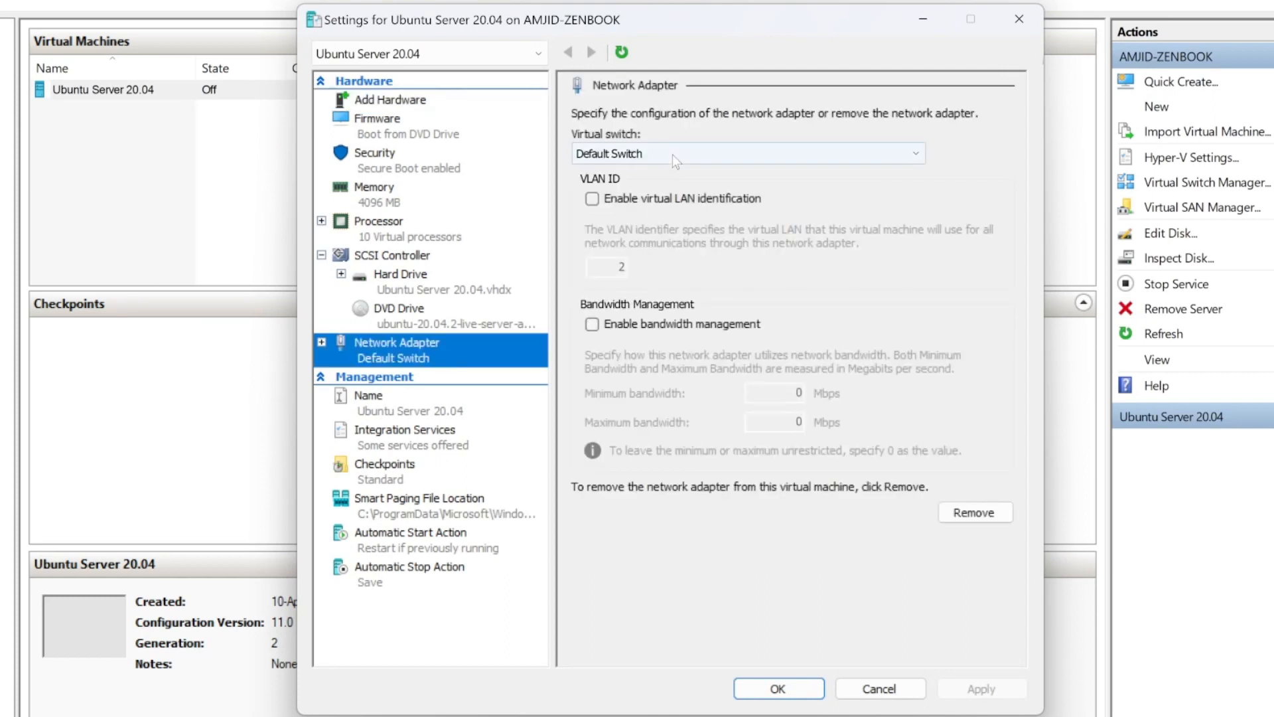
pyautogui.click(746, 152)
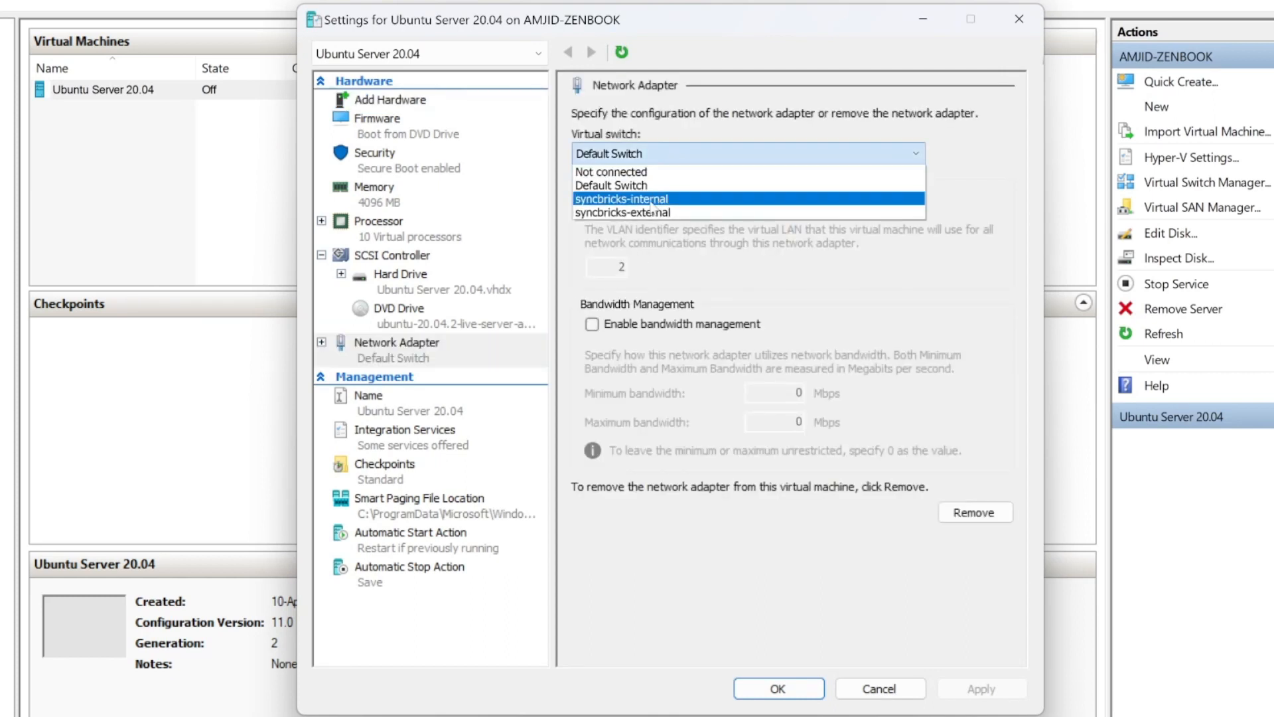
pyautogui.click(621, 198)
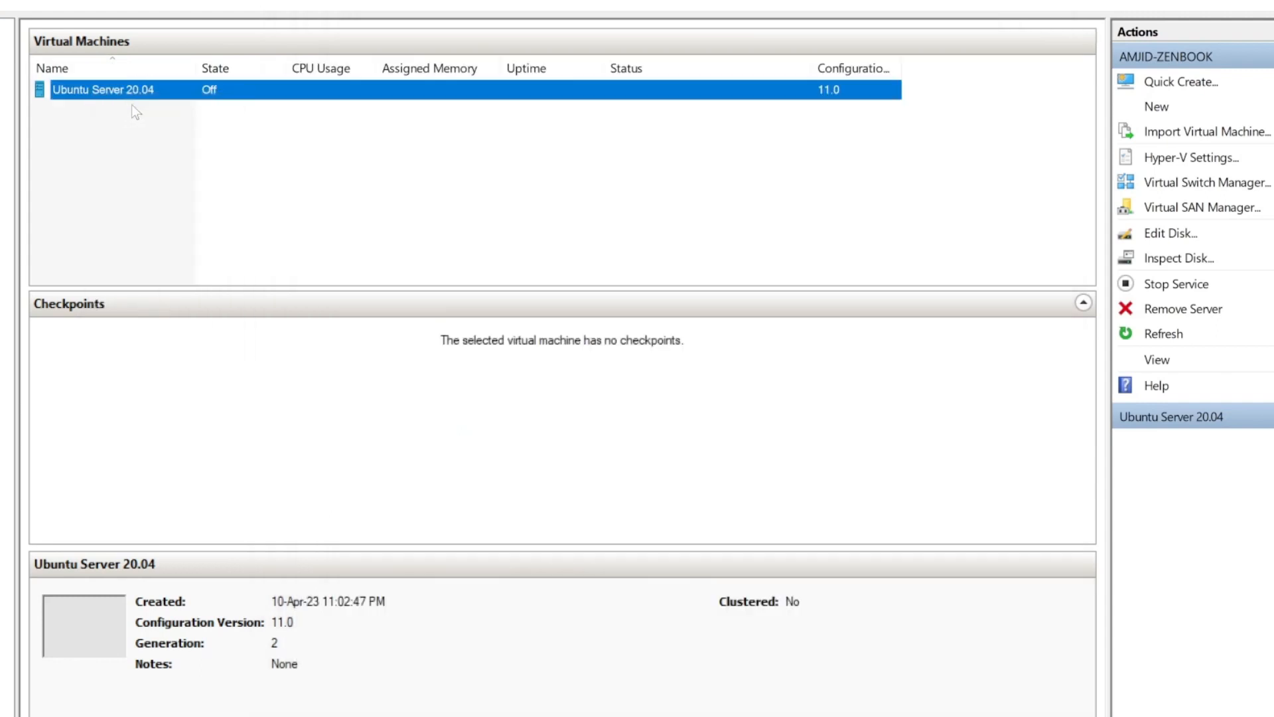
# - Start the VM, observe the DVD image hash boot failure, then turn it off
pyautogui.doubleClick(103, 89)
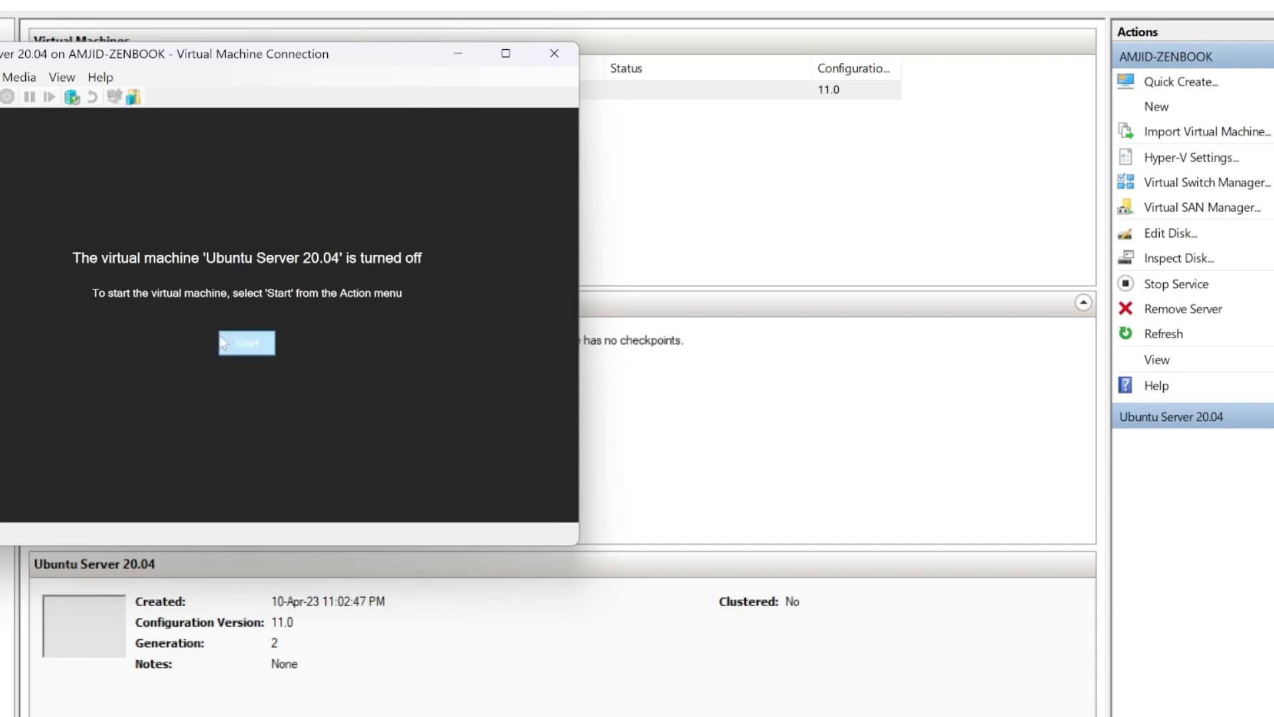
pyautogui.click(247, 343)
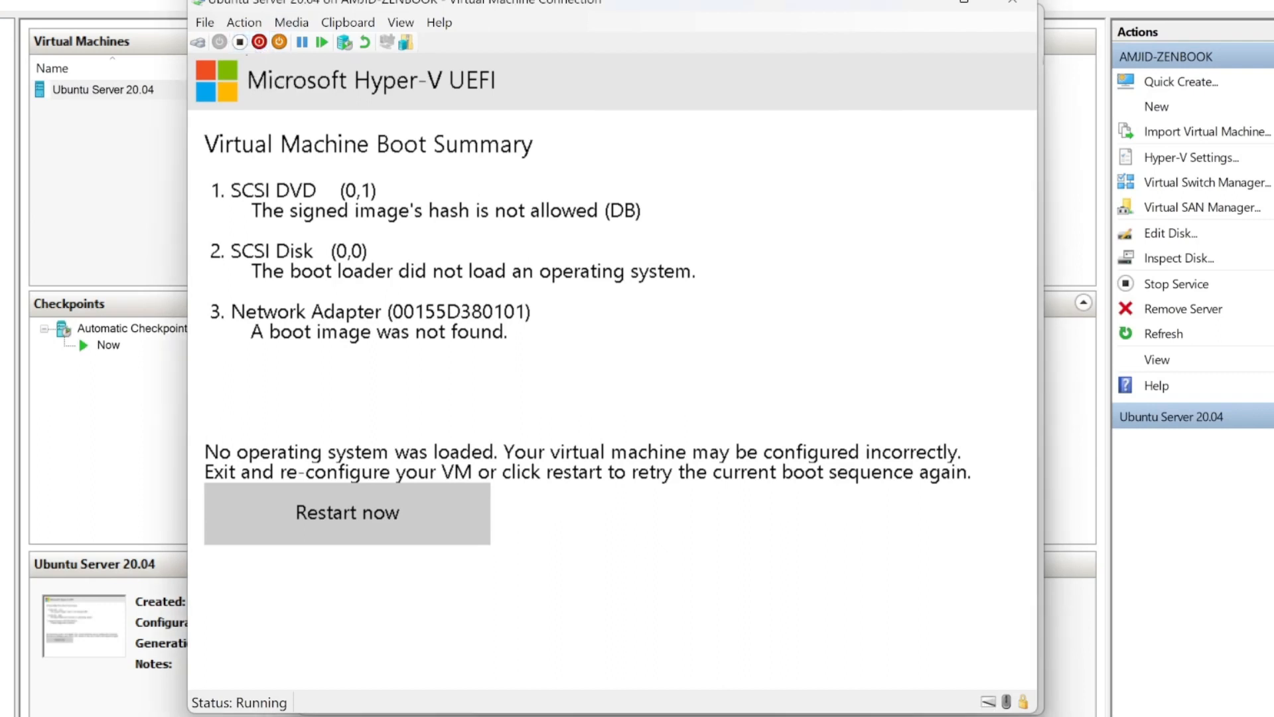
pyautogui.click(241, 42)
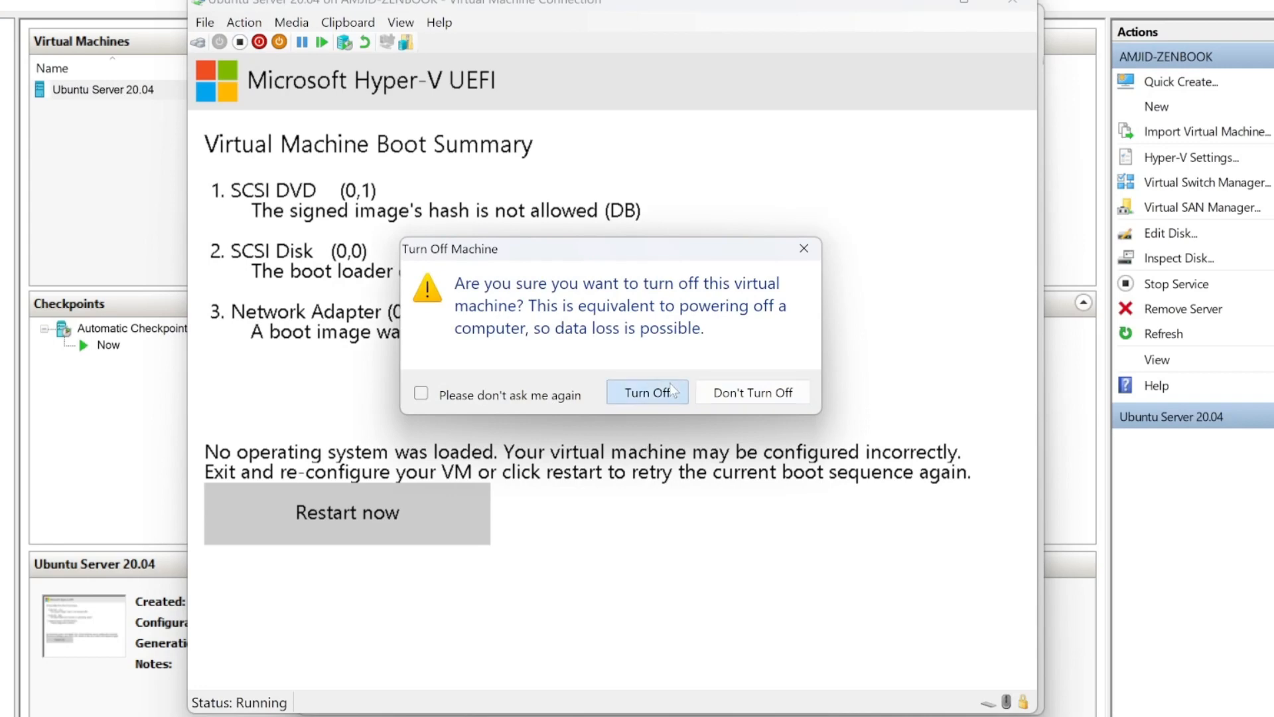
pyautogui.click(646, 393)
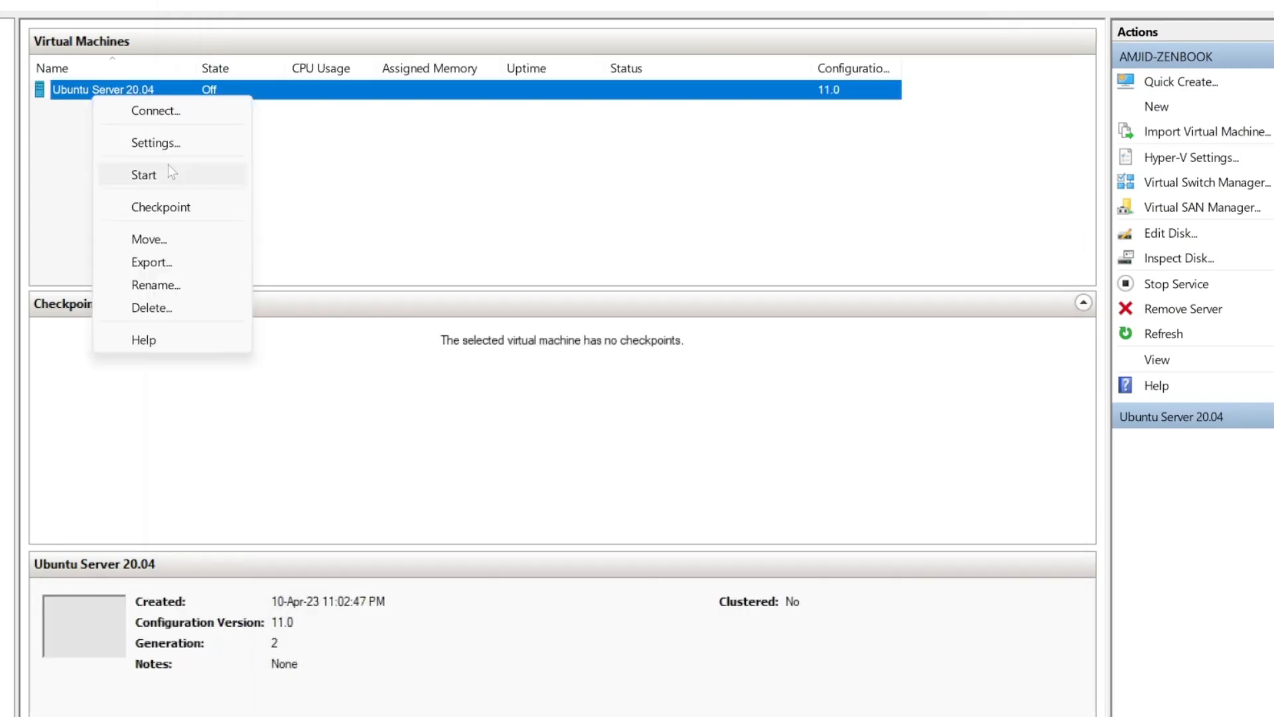
# - Uncheck Enable Secure Boot in the VM's Security settings and apply
pyautogui.click(155, 142)
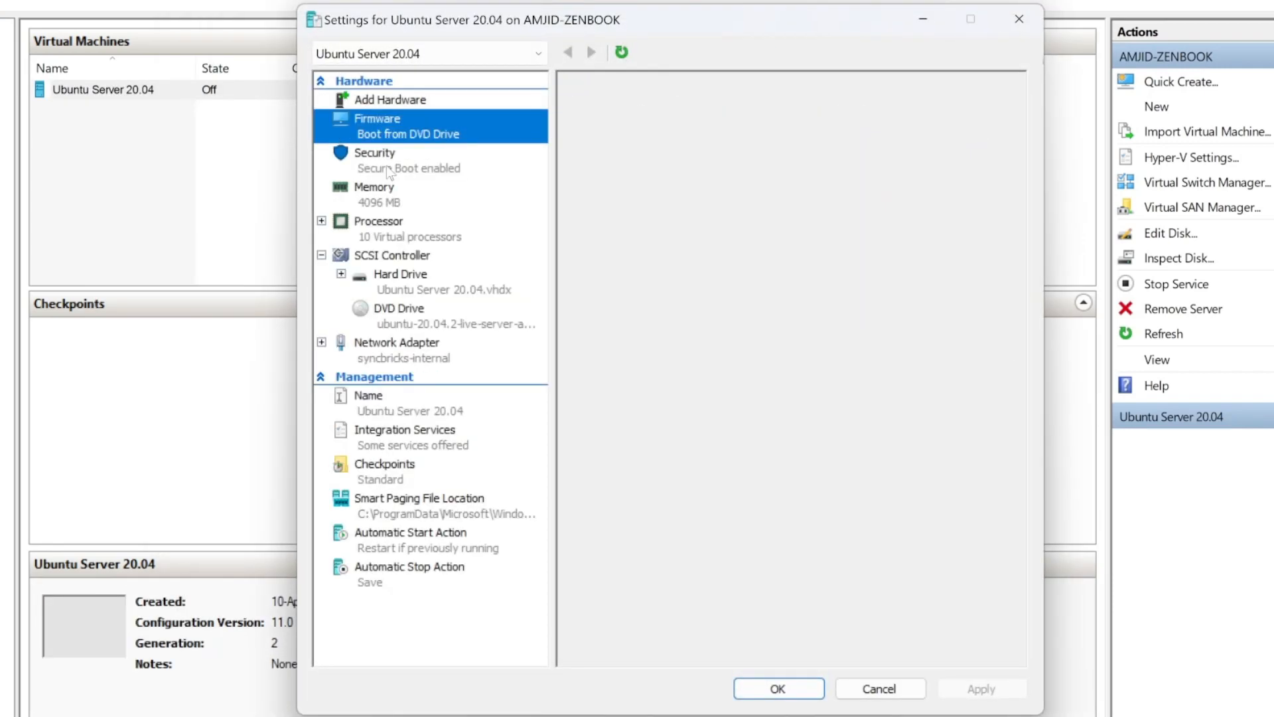
pyautogui.click(374, 153)
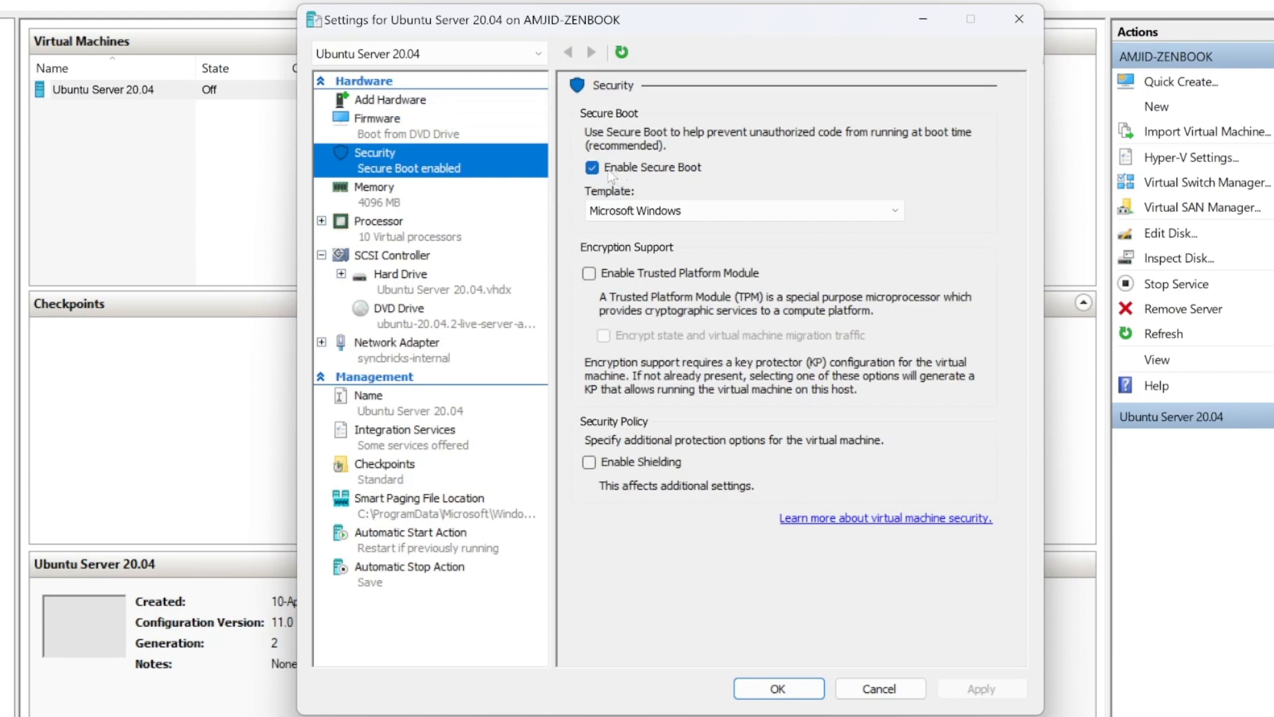
pyautogui.click(591, 167)
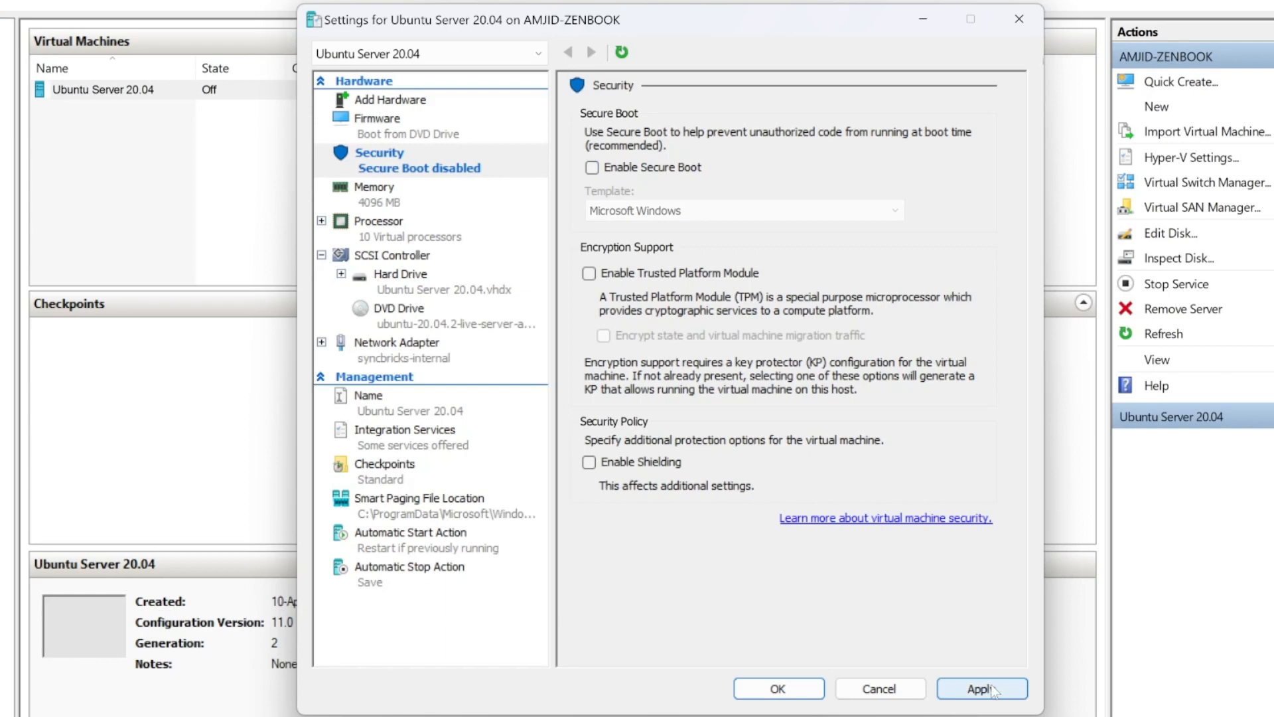
pyautogui.click(776, 689)
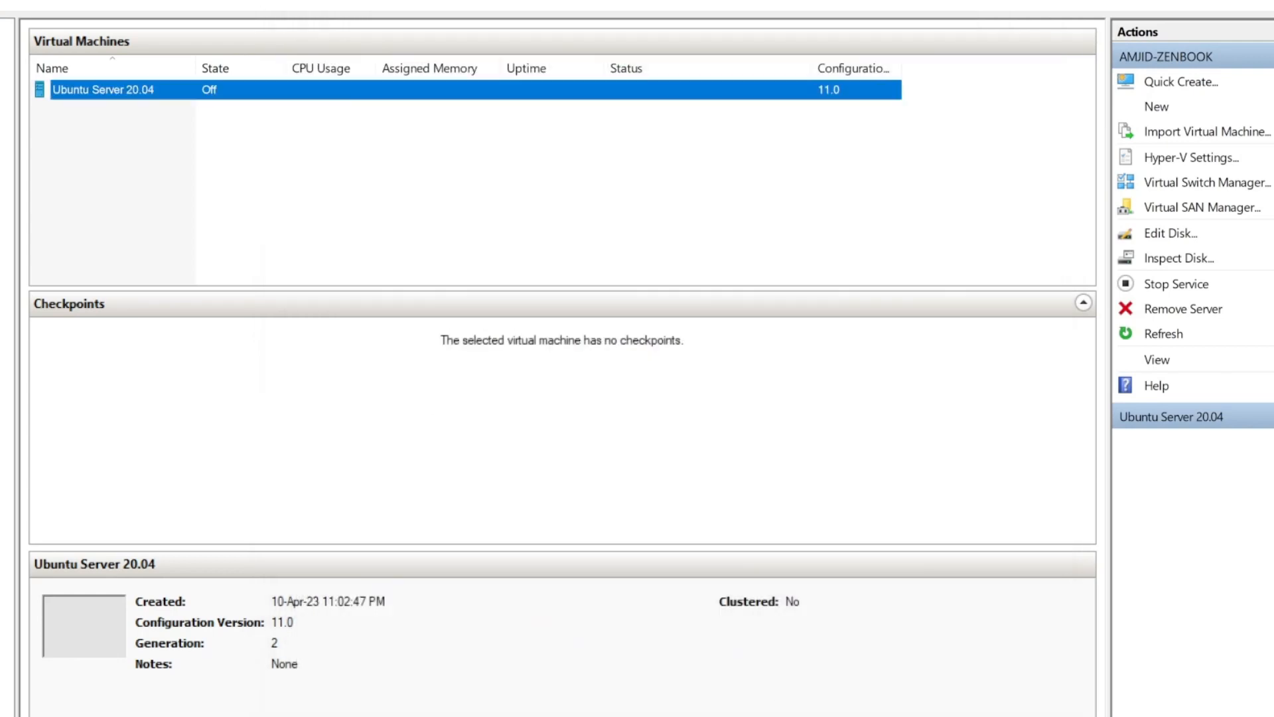
pyautogui.rightClick(104, 89)
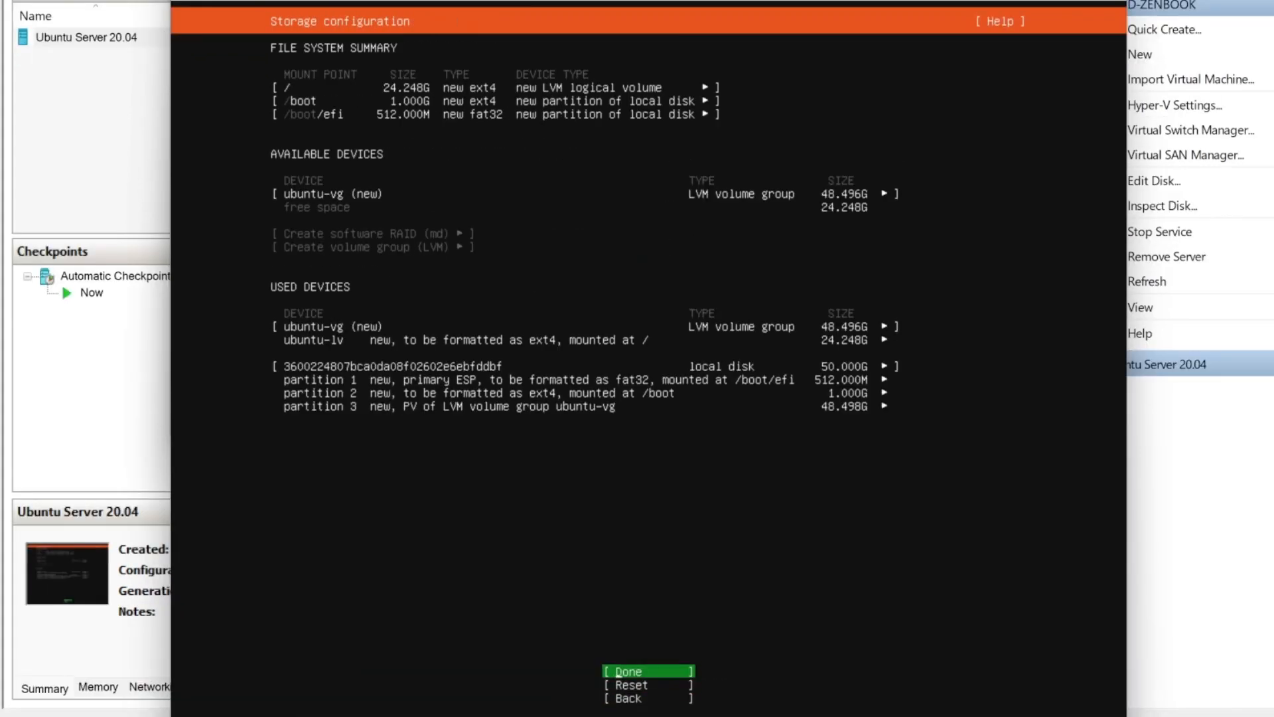
# - Edit and save the ubuntu-lv logical volume, then check Install OpenSSH server
pyautogui.click(333, 339)
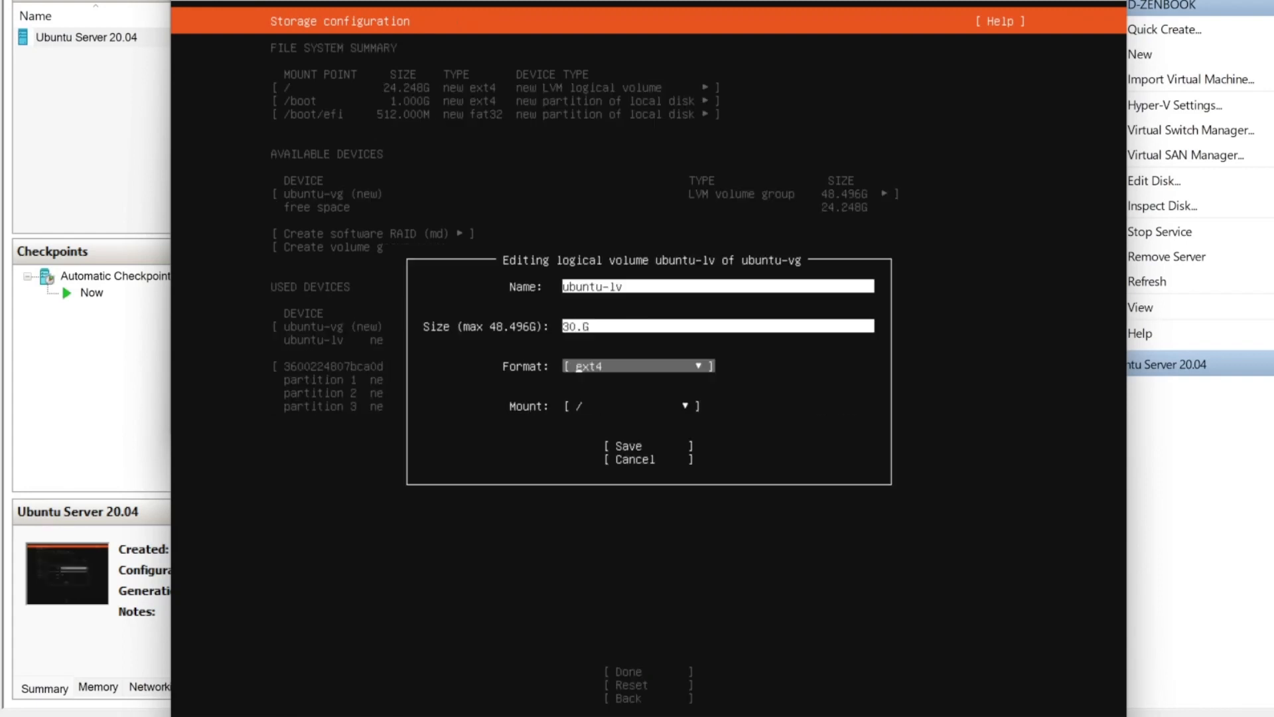
pyautogui.click(625, 446)
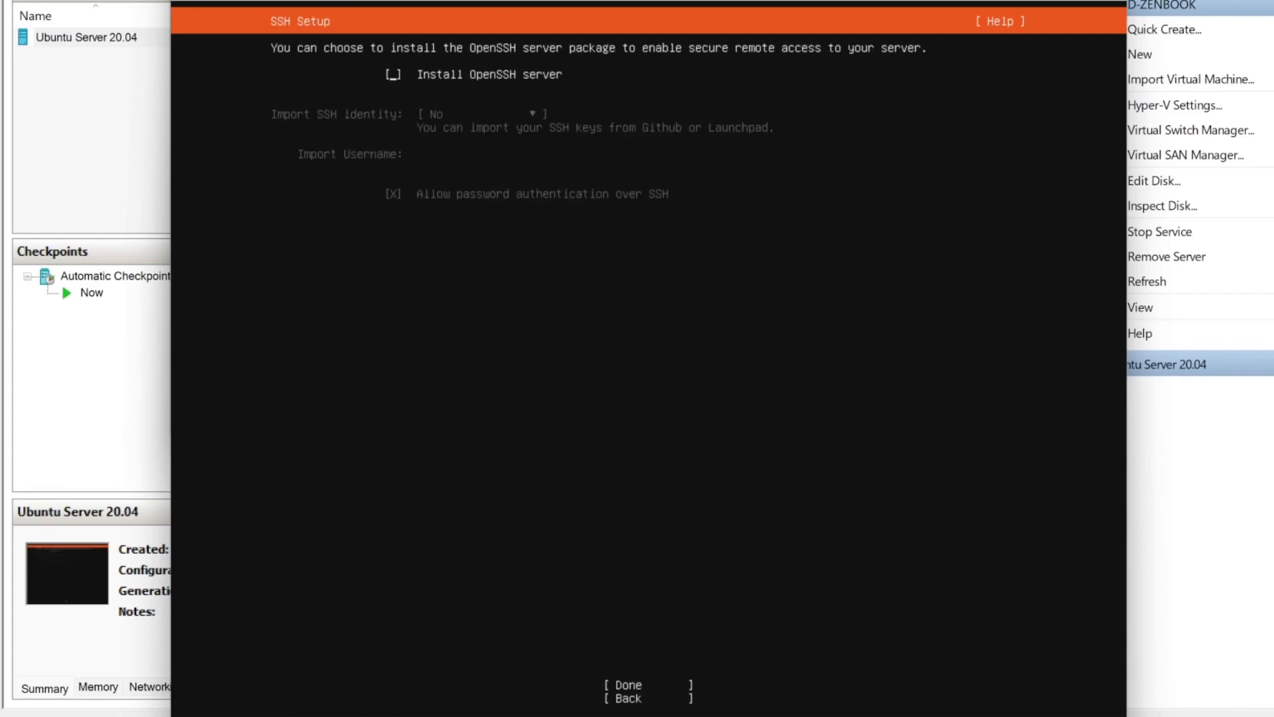
pyautogui.click(393, 74)
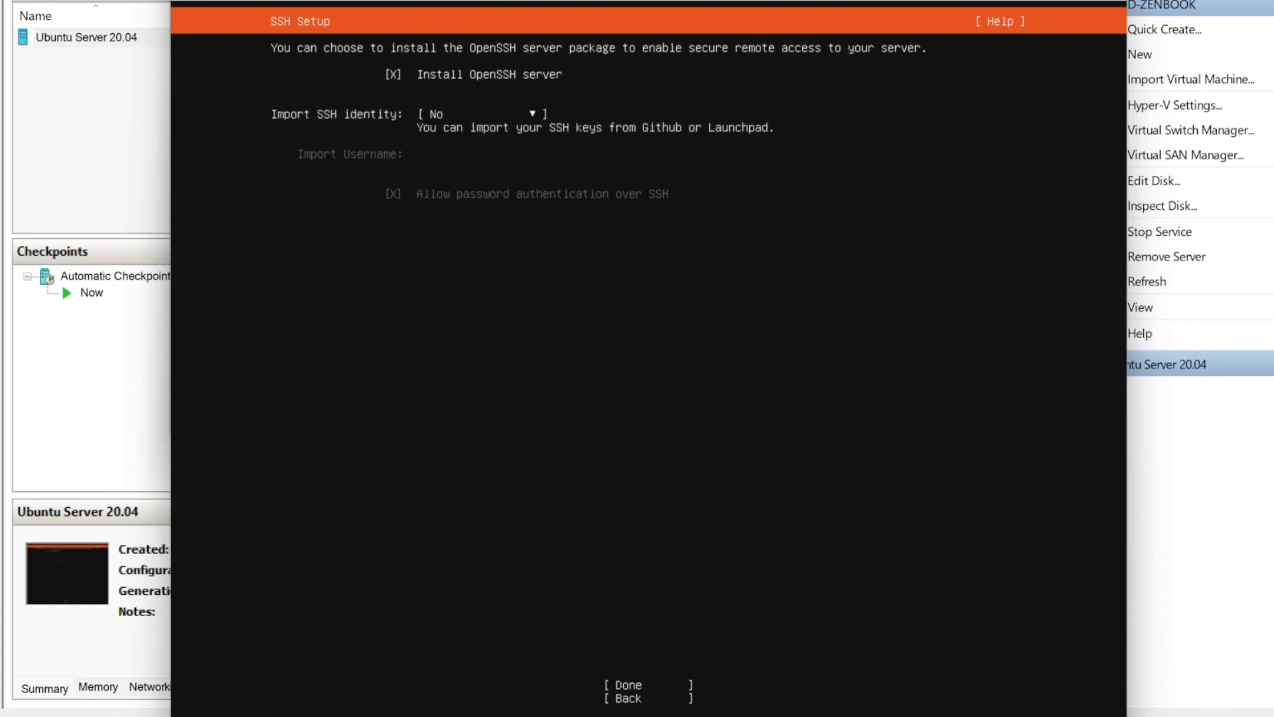
pyautogui.click(393, 74)
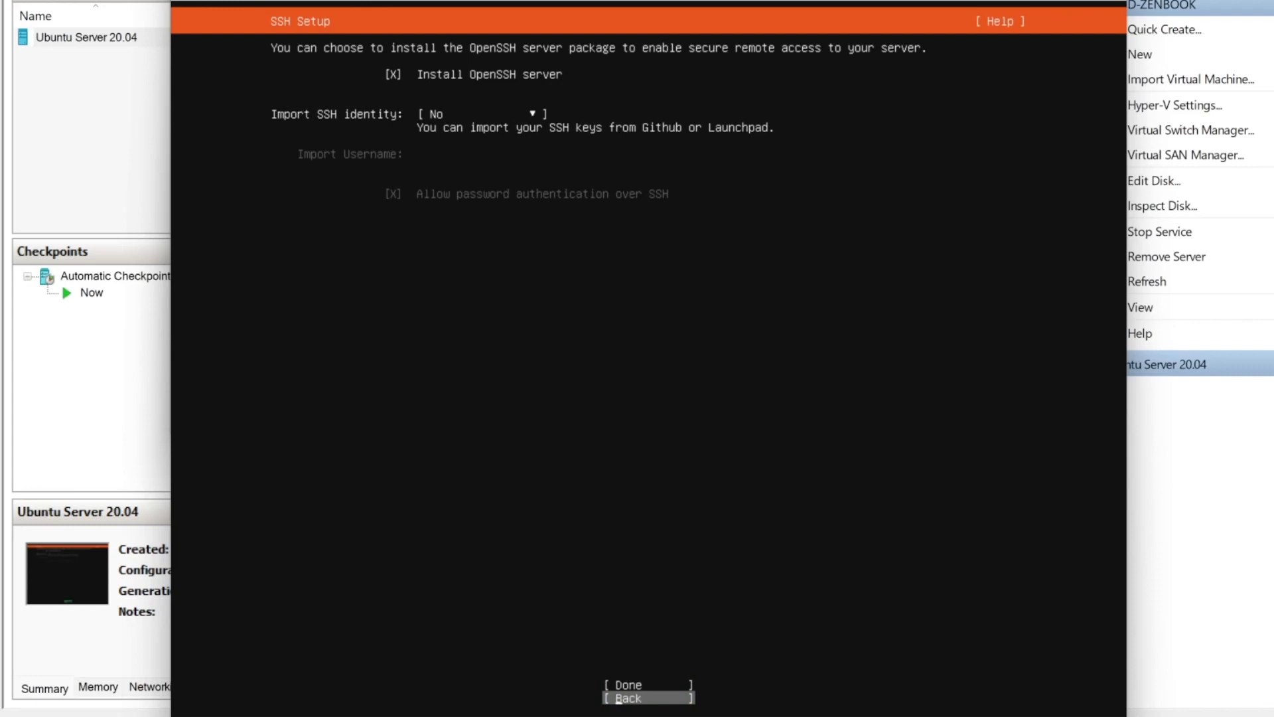
pyautogui.click(627, 685)
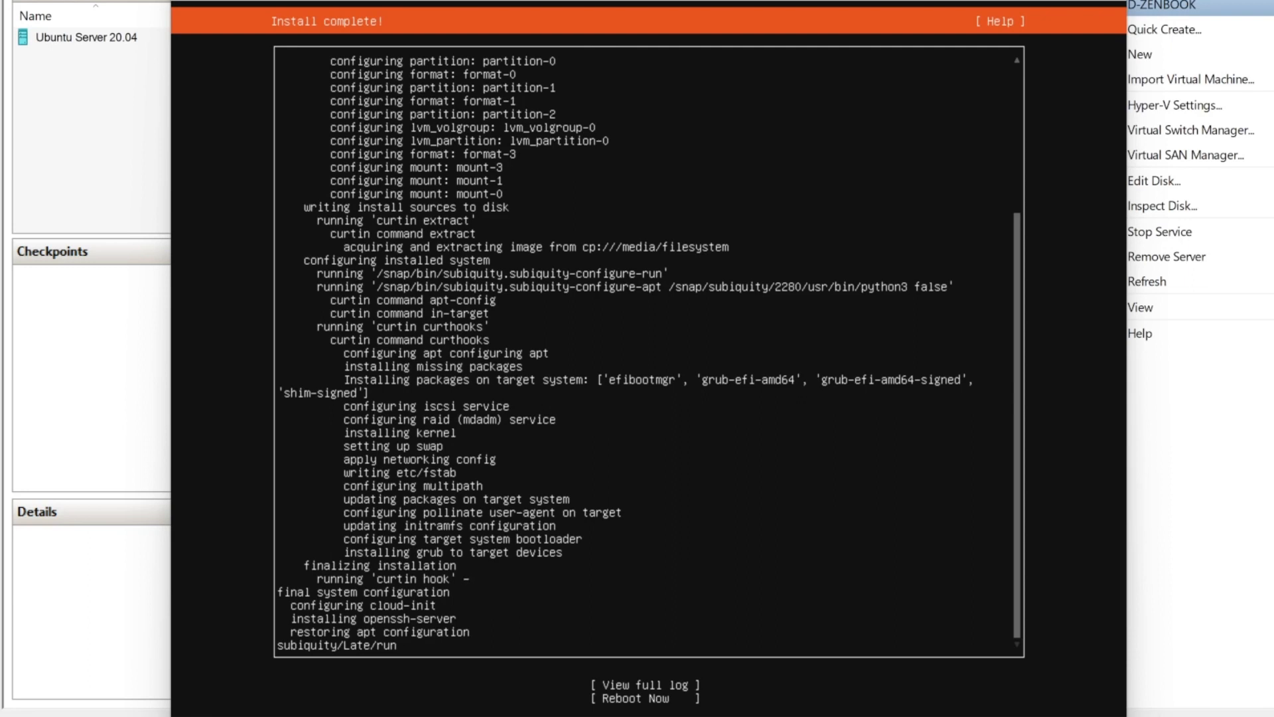
# - Reboot into the installed system, sign in as amjid and list network interfaces with ip a
pyautogui.click(645, 696)
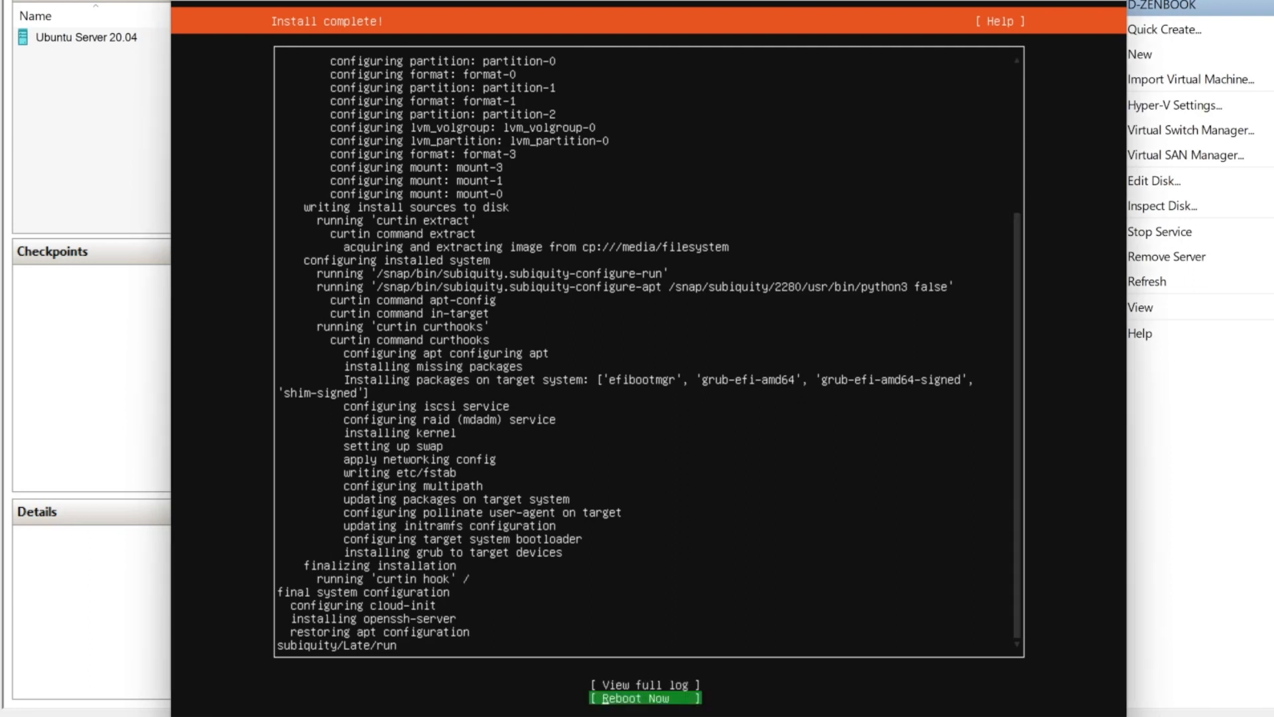
pyautogui.click(645, 698)
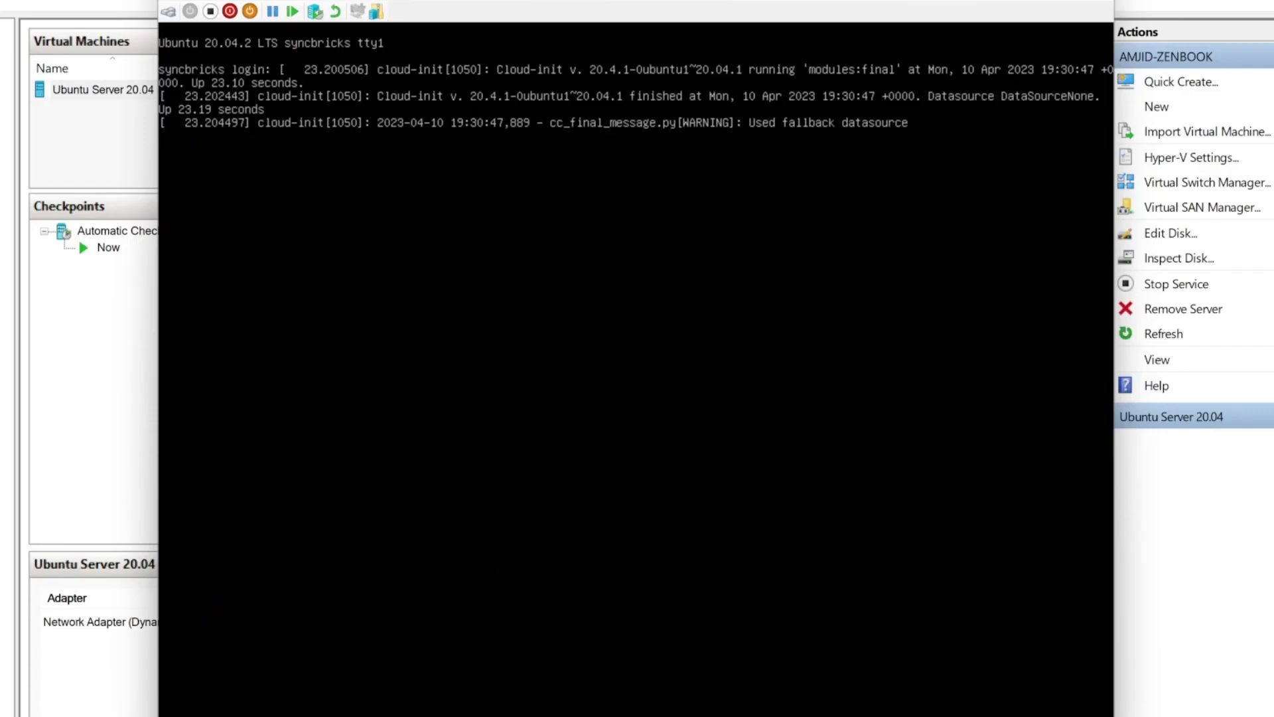
pyautogui.write('amjid')
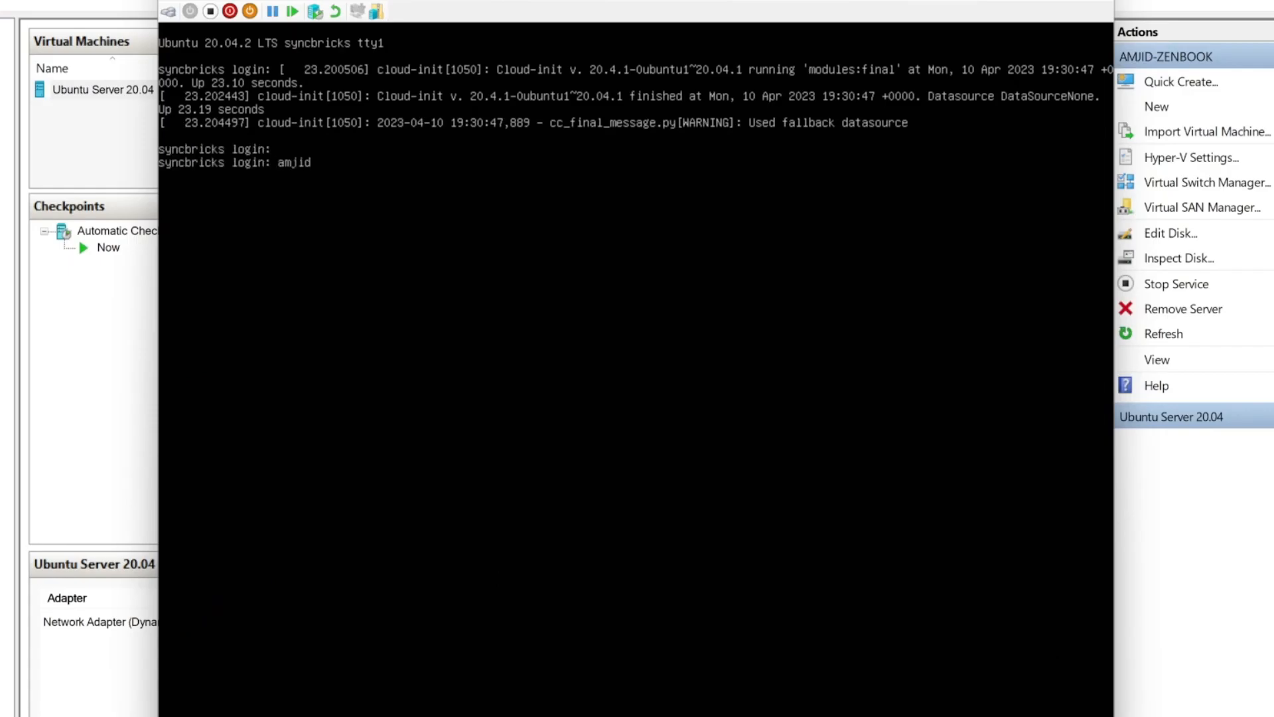
pyautogui.write('ip d')
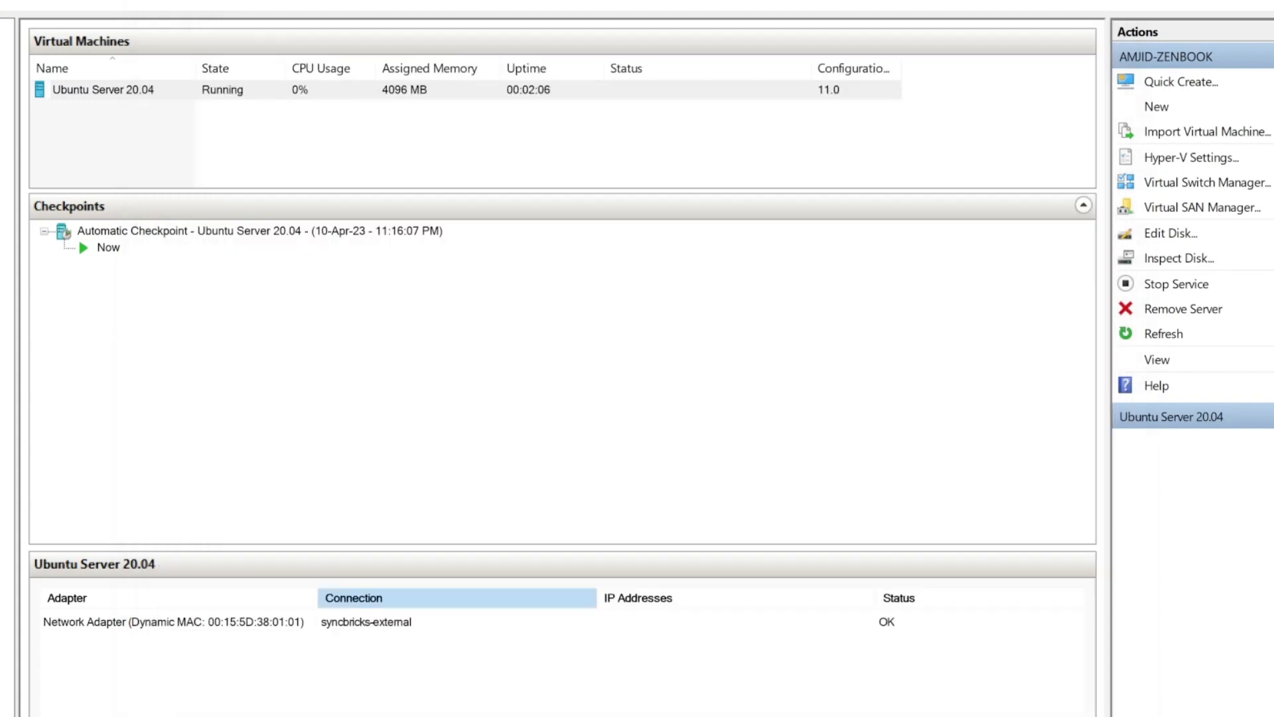
# - Ping 192.168.100.181, then start a PuTTY SSH session and accept its host key
pyautogui.write('ping 192.168.100.181')
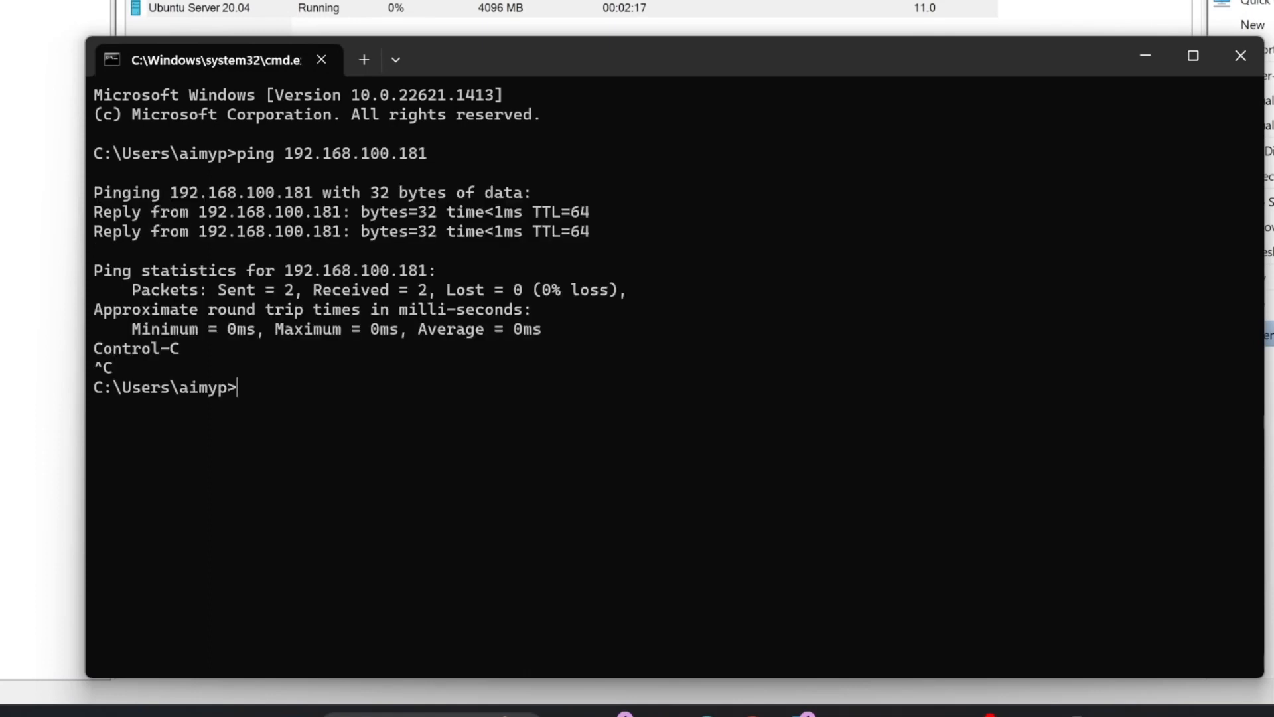
pyautogui.click(1239, 55)
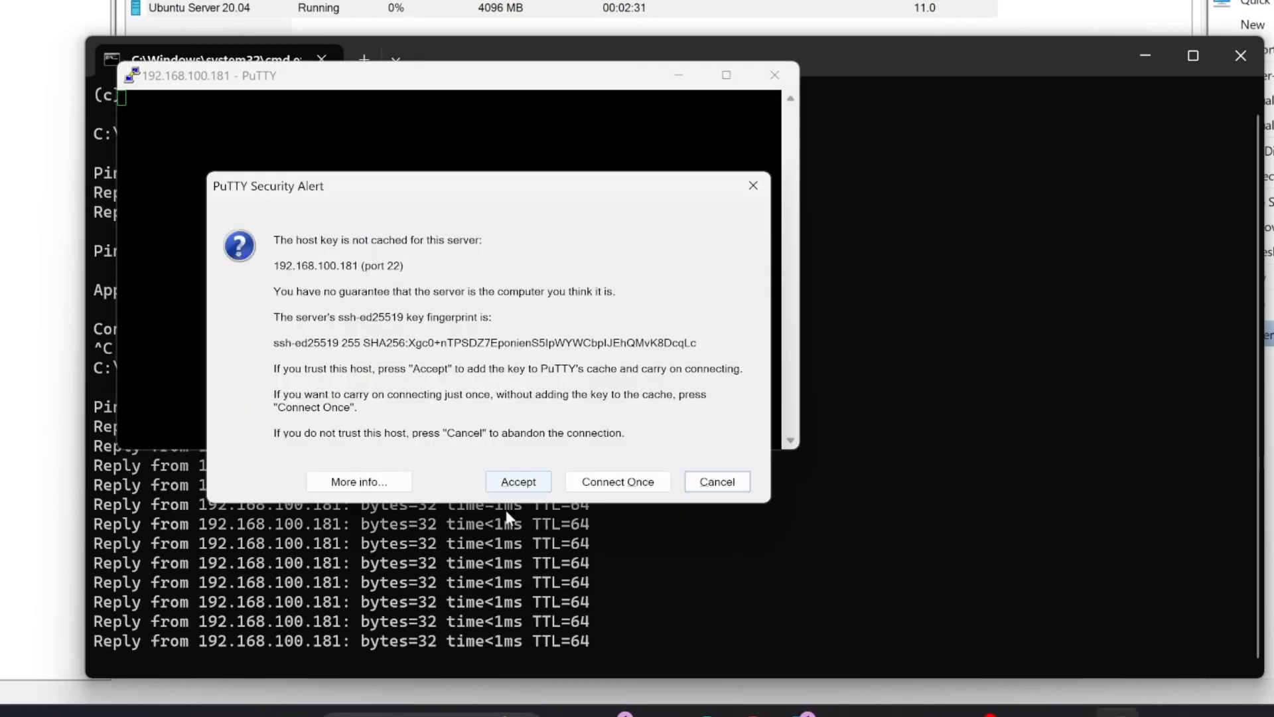
pyautogui.click(517, 480)
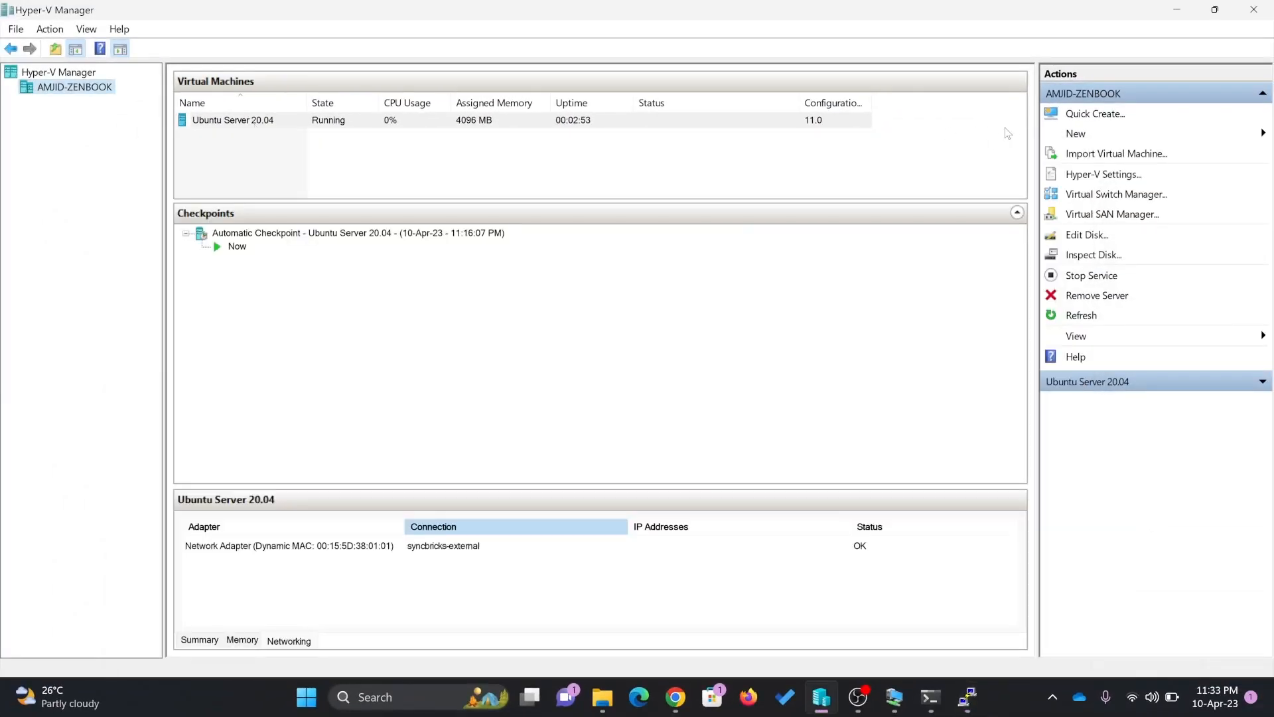
pyautogui.moveTo(813, 389)
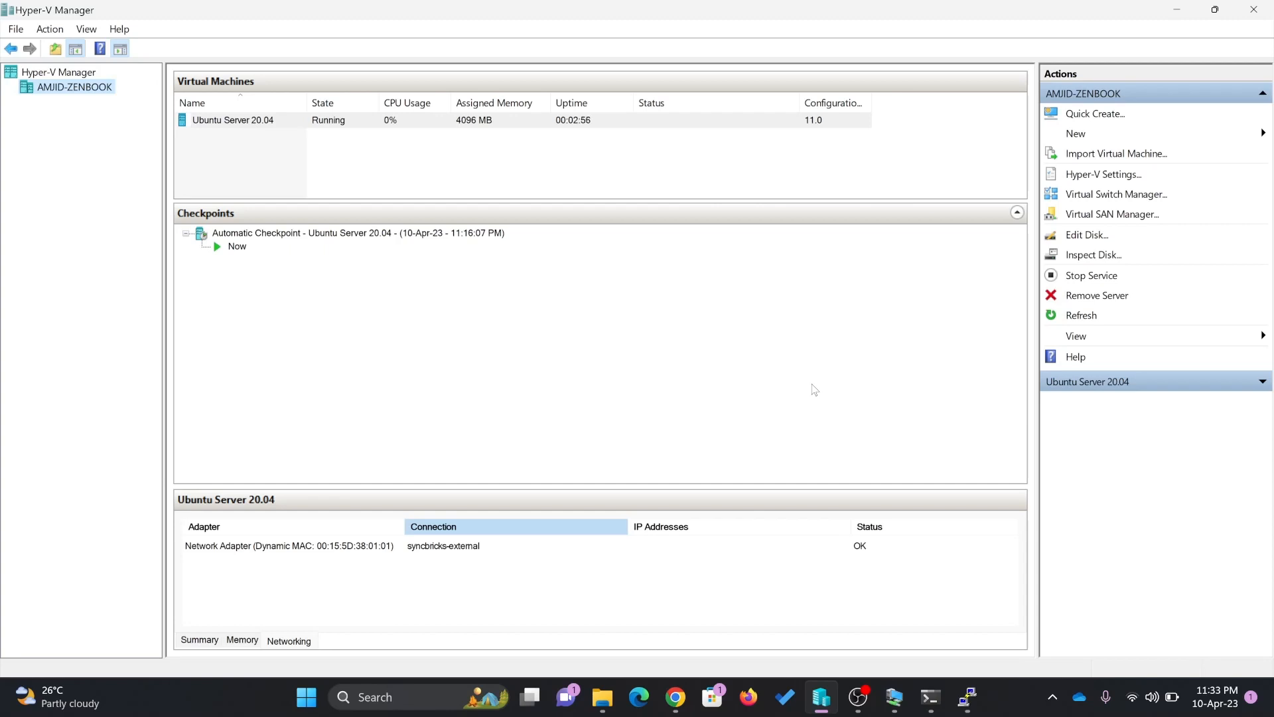
pyautogui.moveTo(241, 229)
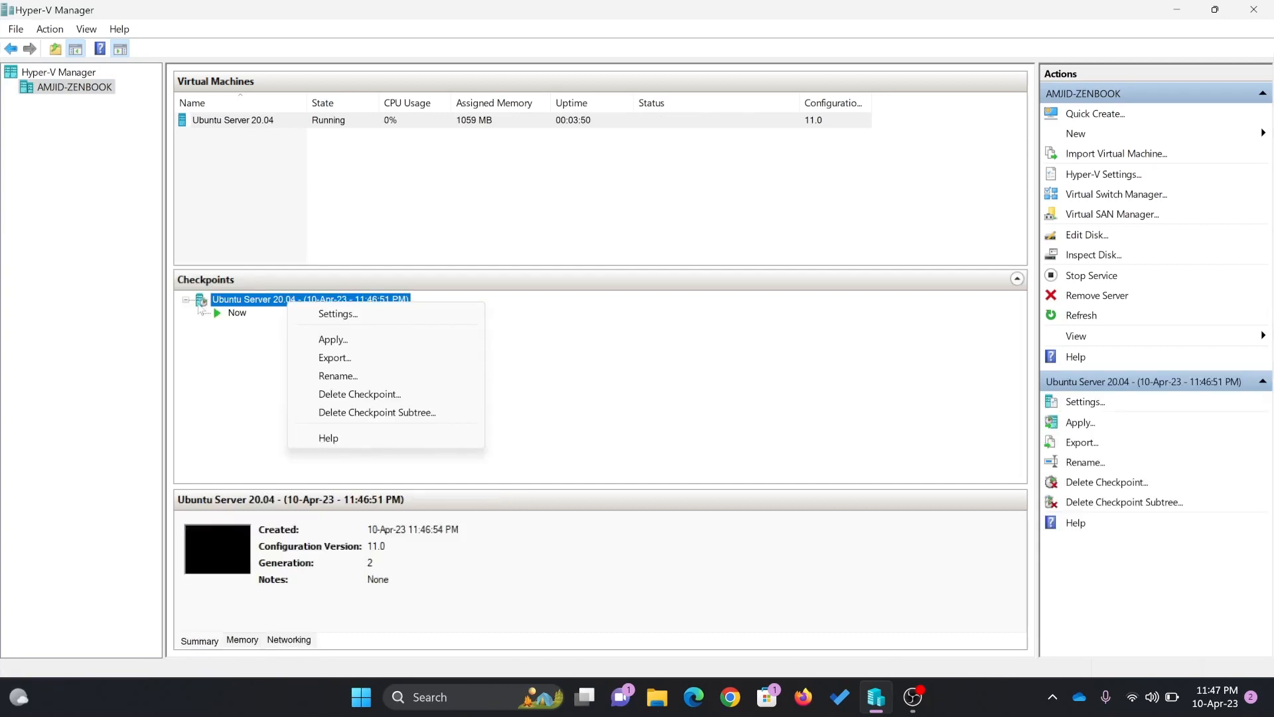
# - Apply the 11:46:51 PM checkpoint, keeping the current state as a new checkpoint
pyautogui.click(332, 338)
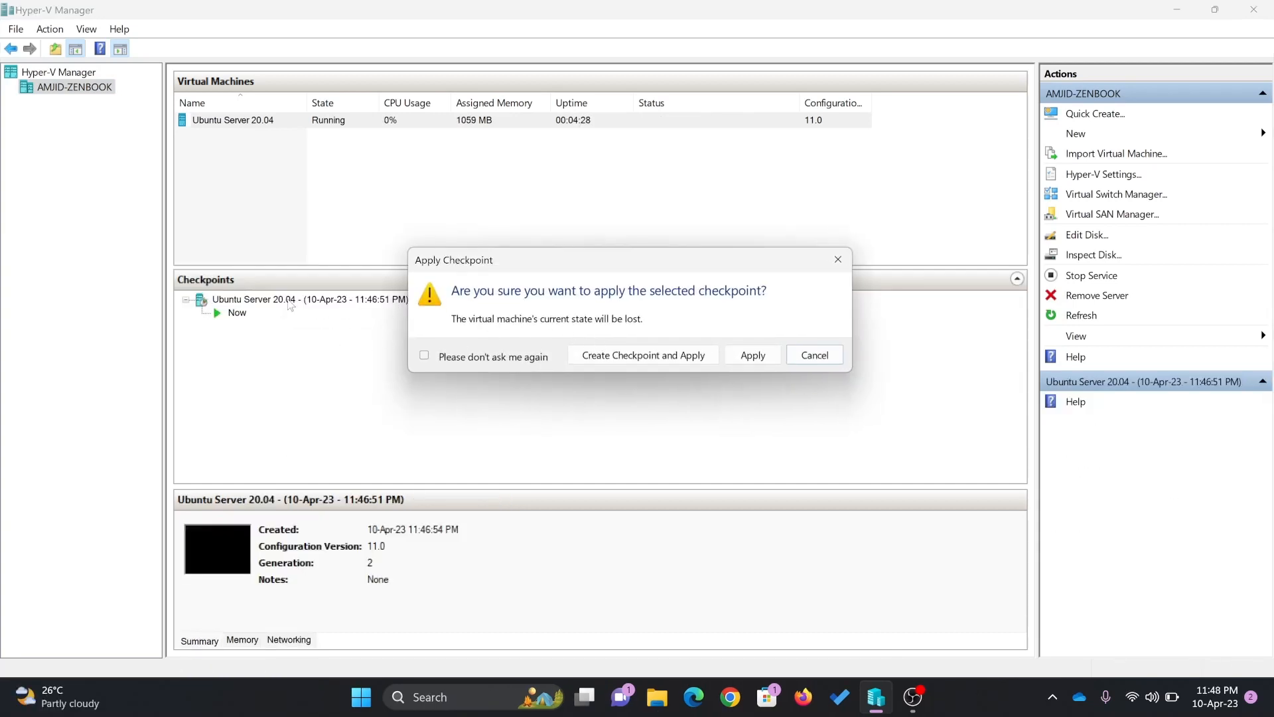
pyautogui.moveTo(641, 356)
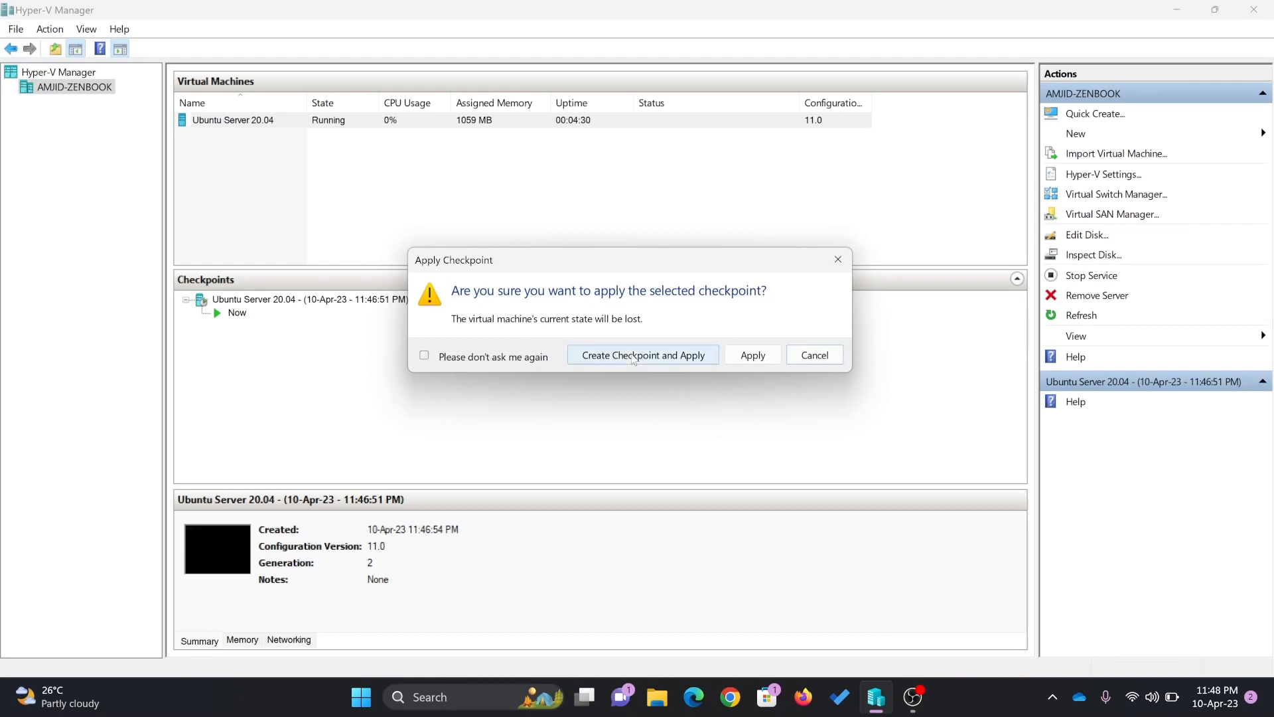
pyautogui.moveTo(656, 367)
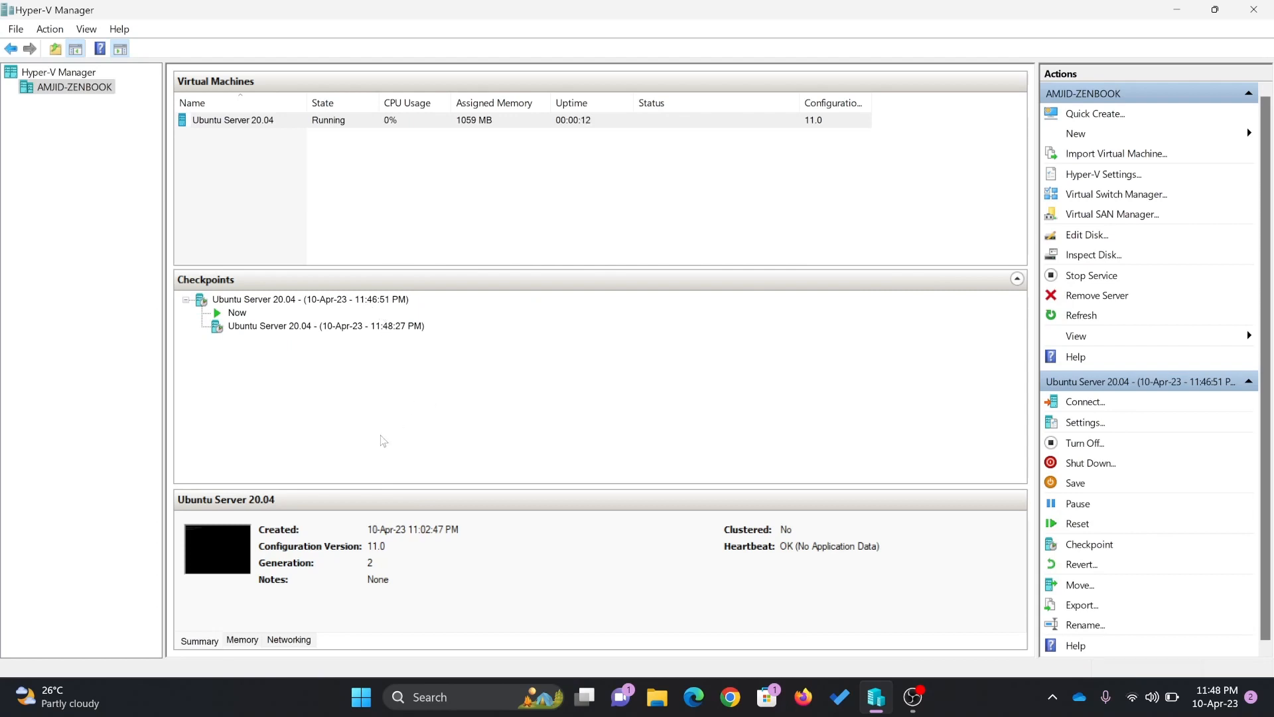
# - Connect to the VM console and shut down the Ubuntu Server VM via Action > Shut Down
pyautogui.click(1084, 401)
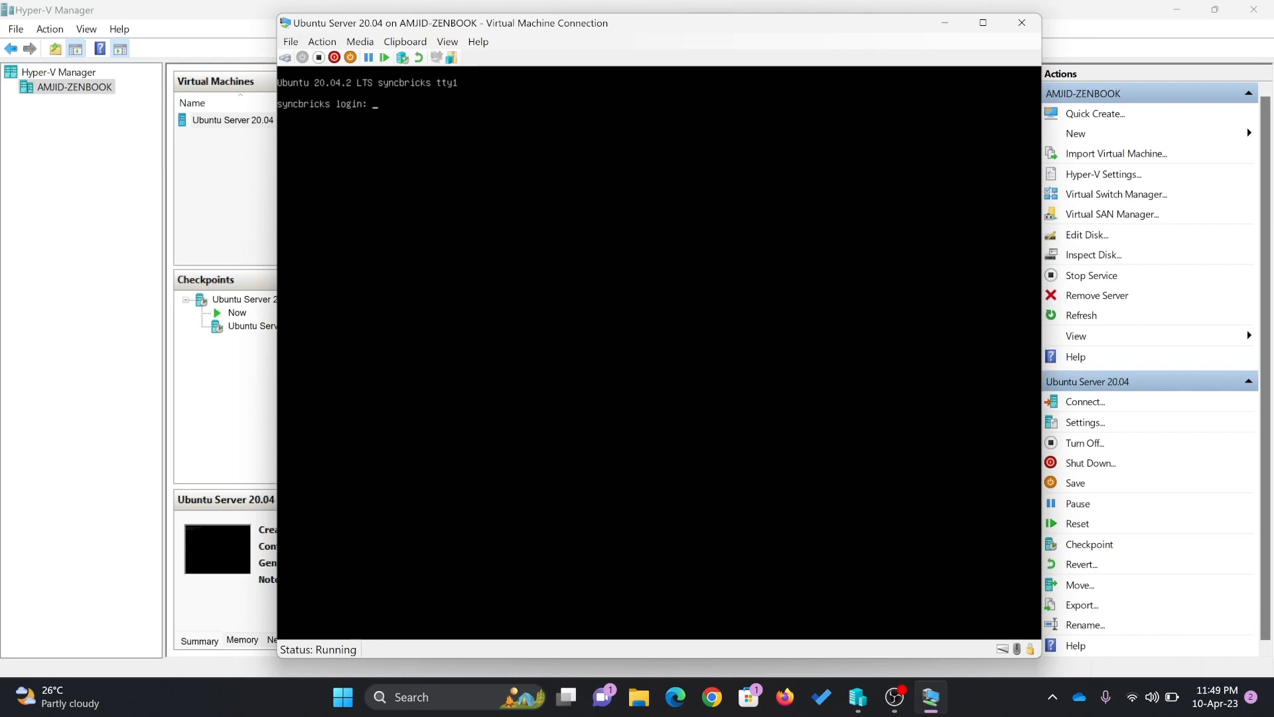
pyautogui.moveTo(179, 495)
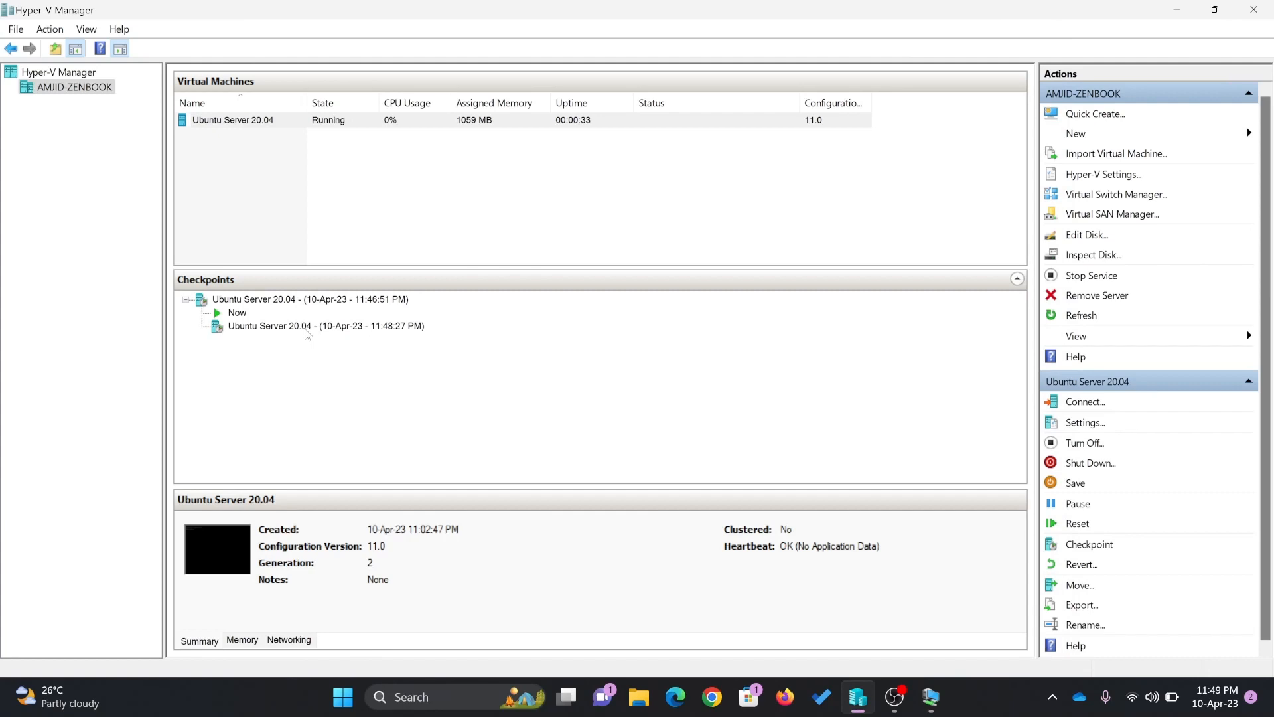
pyautogui.click(325, 327)
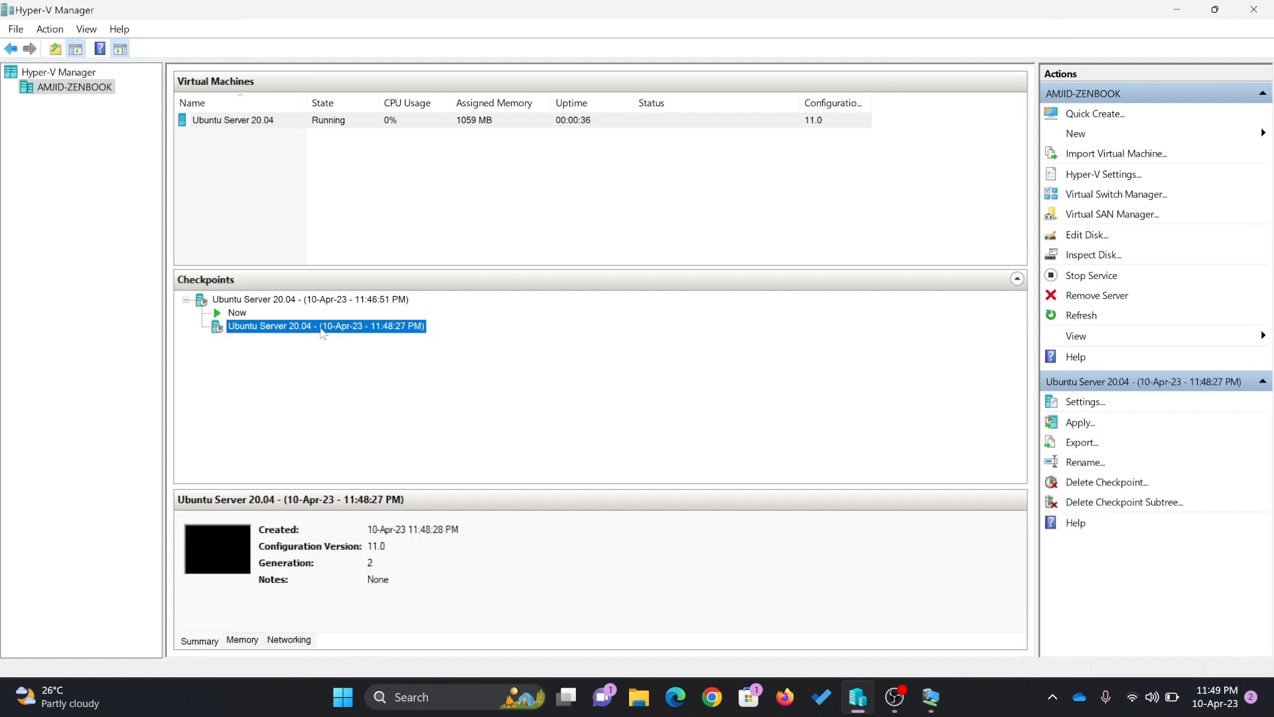
pyautogui.moveTo(655, 424)
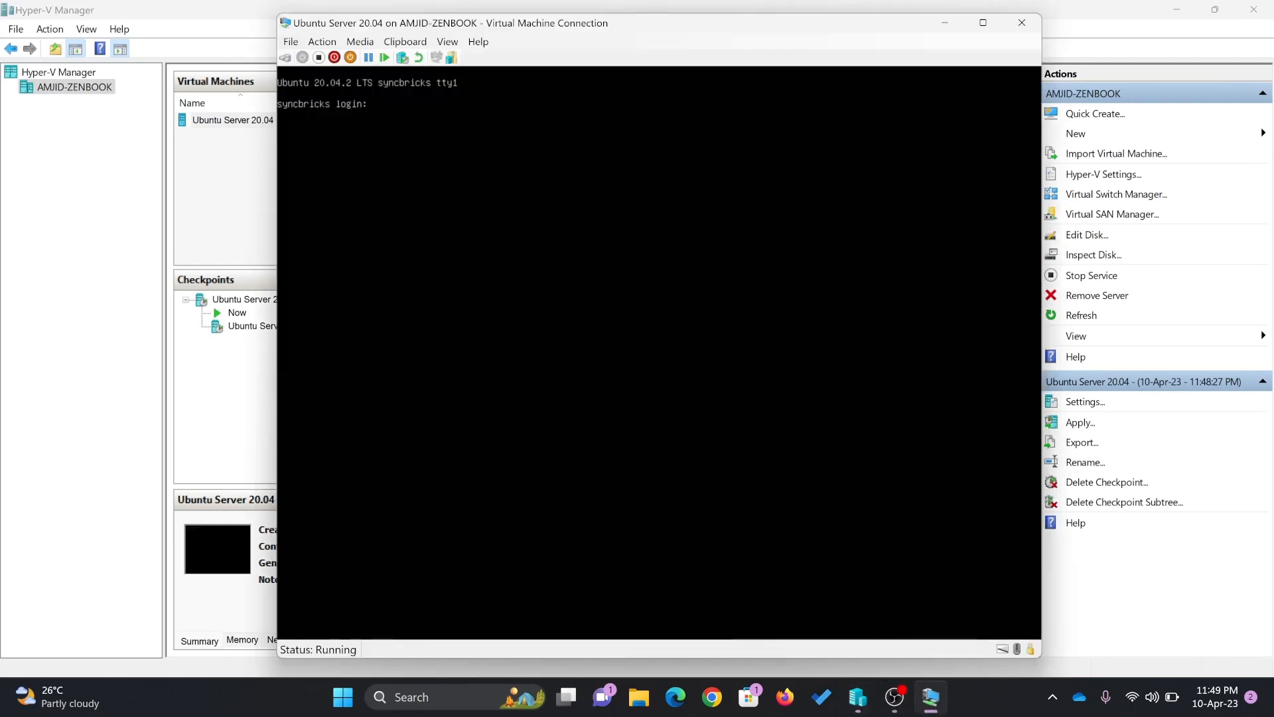
pyautogui.click(321, 41)
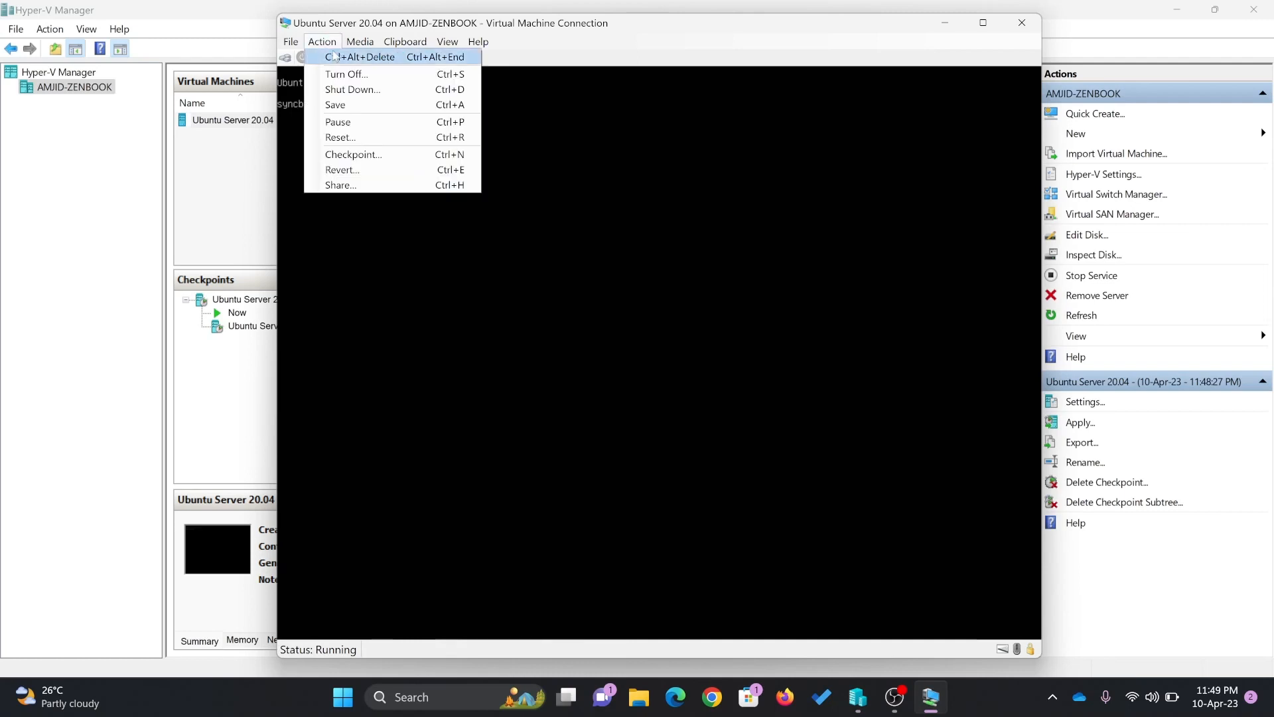
pyautogui.click(345, 74)
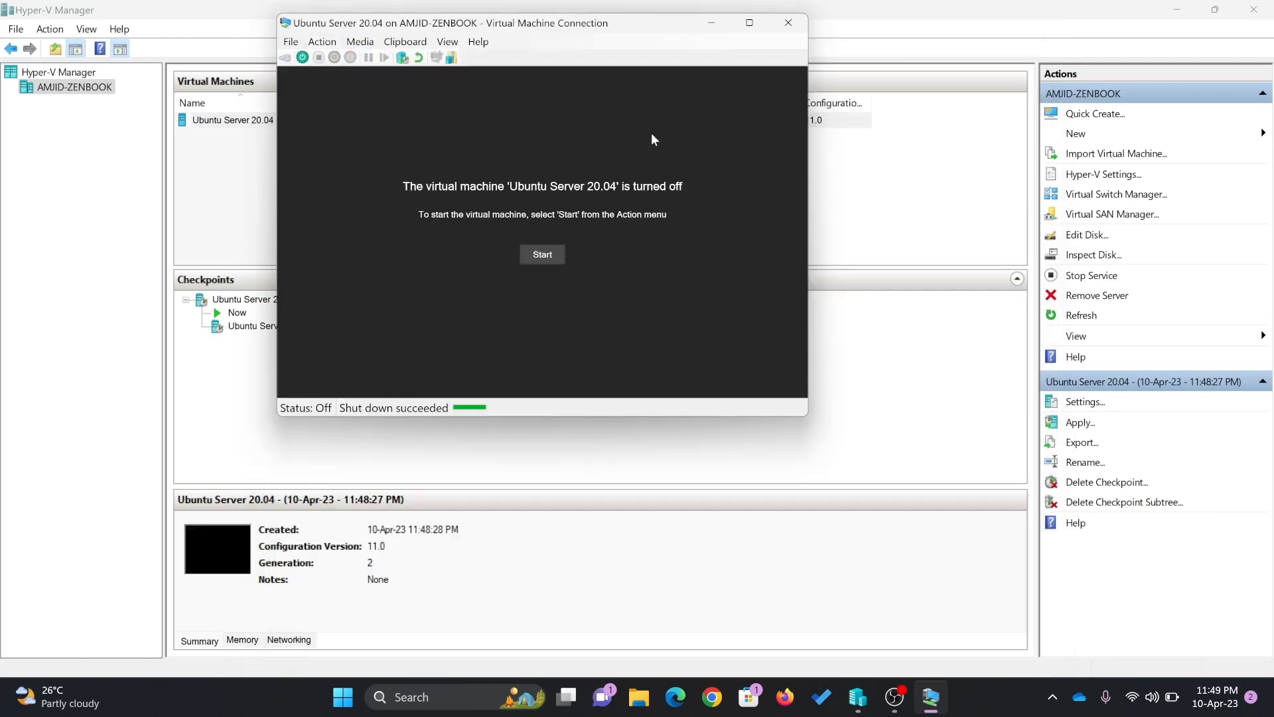
# - Close the Virtual Machine Connection window and Hyper-V Manager
pyautogui.click(785, 23)
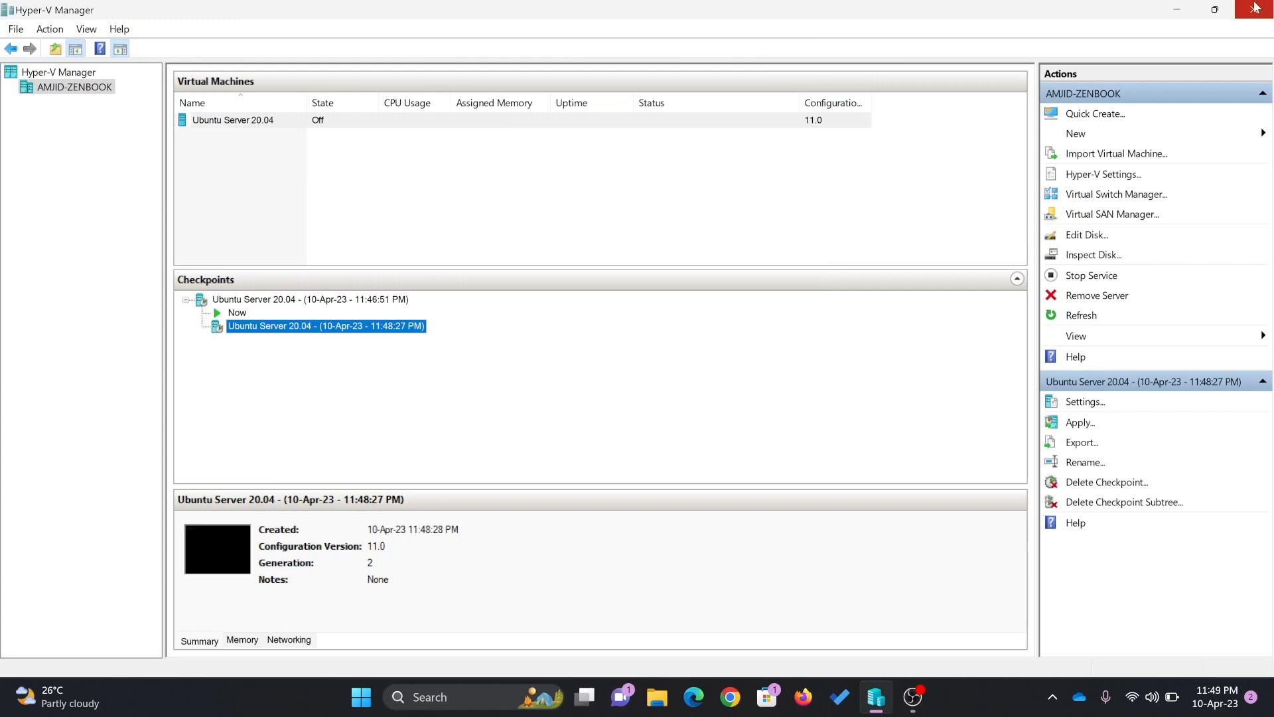
pyautogui.click(1254, 9)
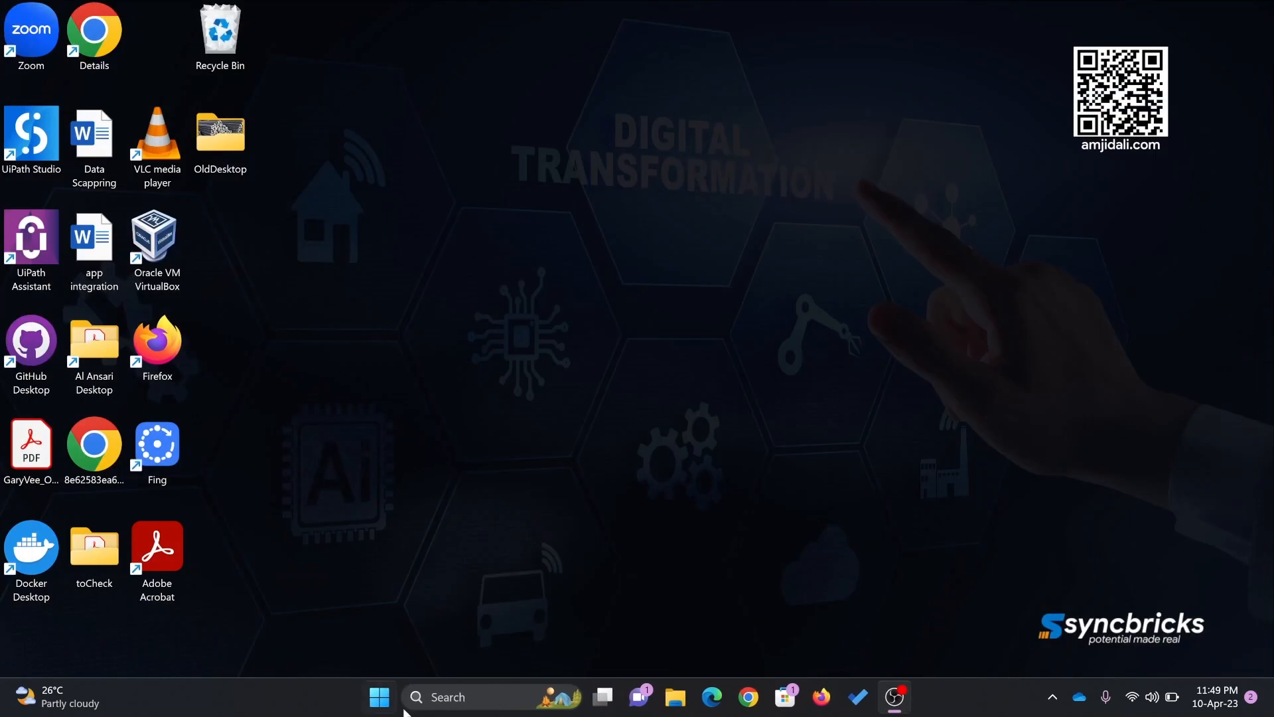
# - Relaunch Hyper-V Manager from Start search and select the host to show the VM as Off
pyautogui.write('hy')
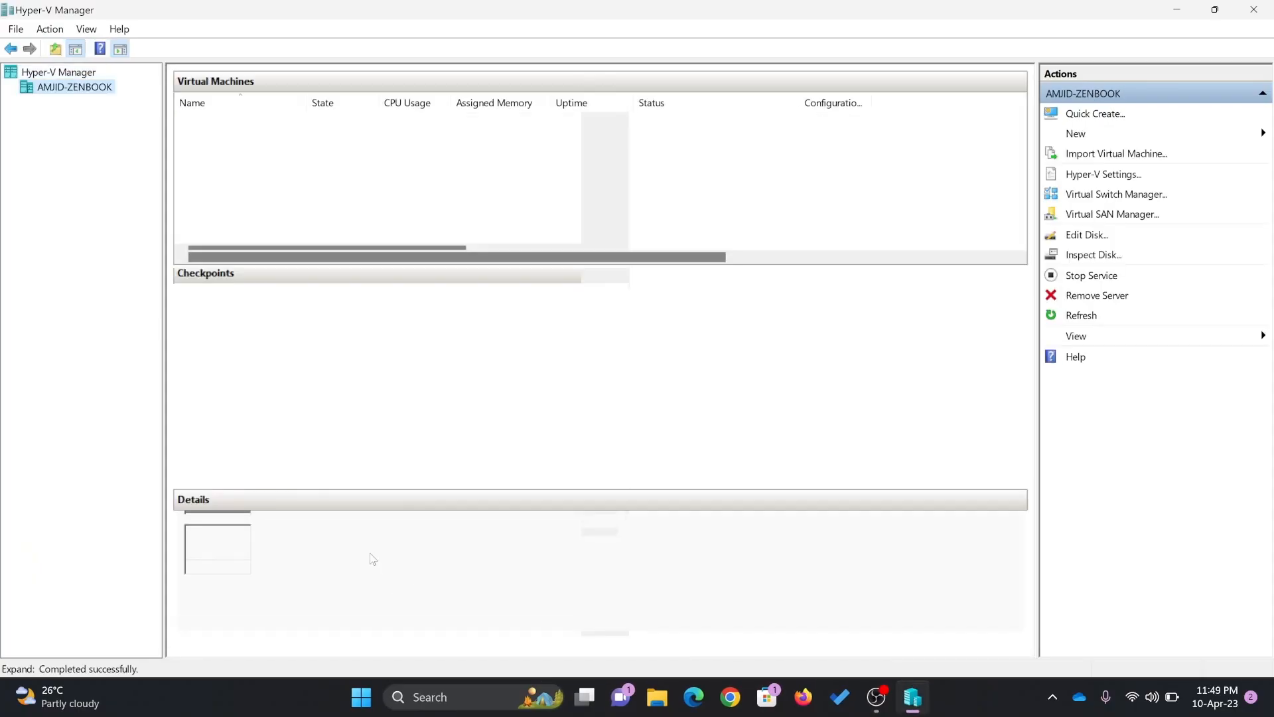
pyautogui.click(325, 325)
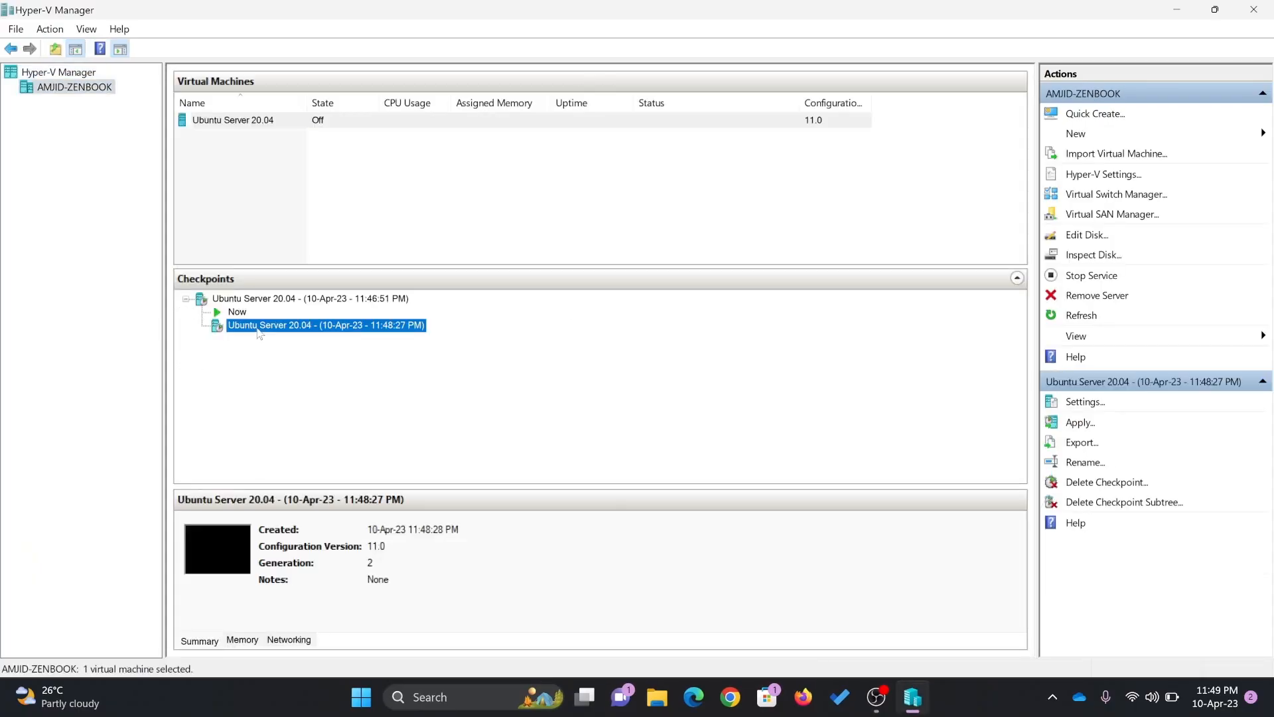